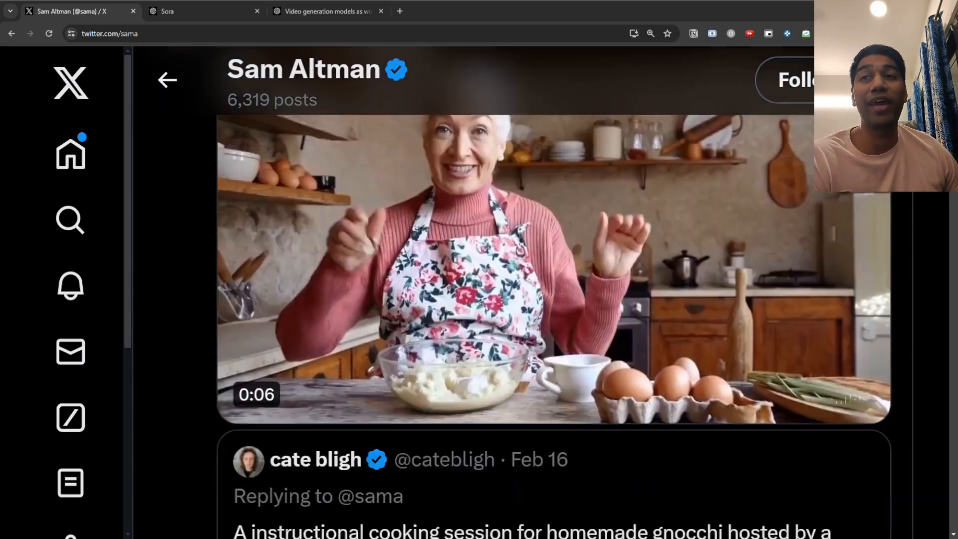
Scroll Sam Altman's replies past the gnocchi clip to the golden retriever podcast video
scroll("down", 3)
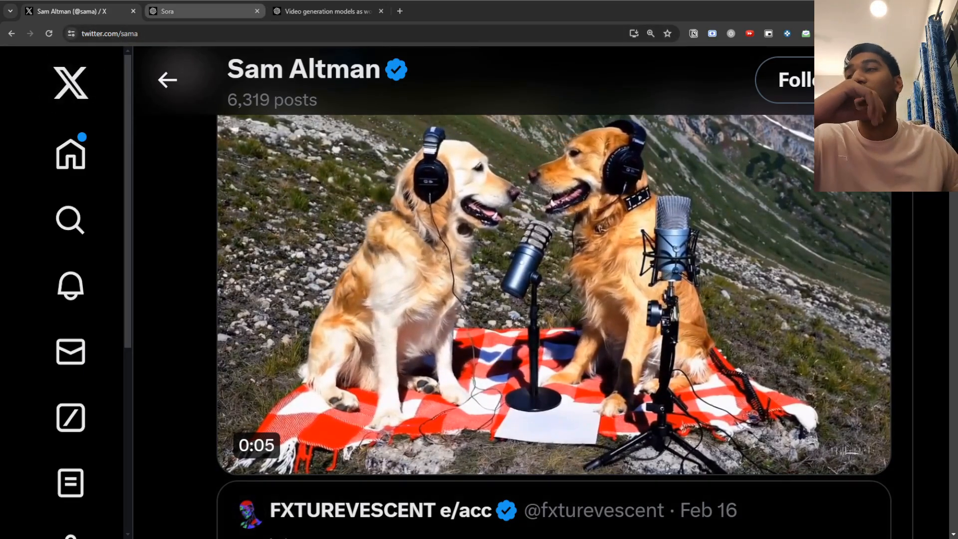
Switch to the Sora page and advance the first carousel to the Big Sur drone shot, 4 of 9
left_click(204, 11)
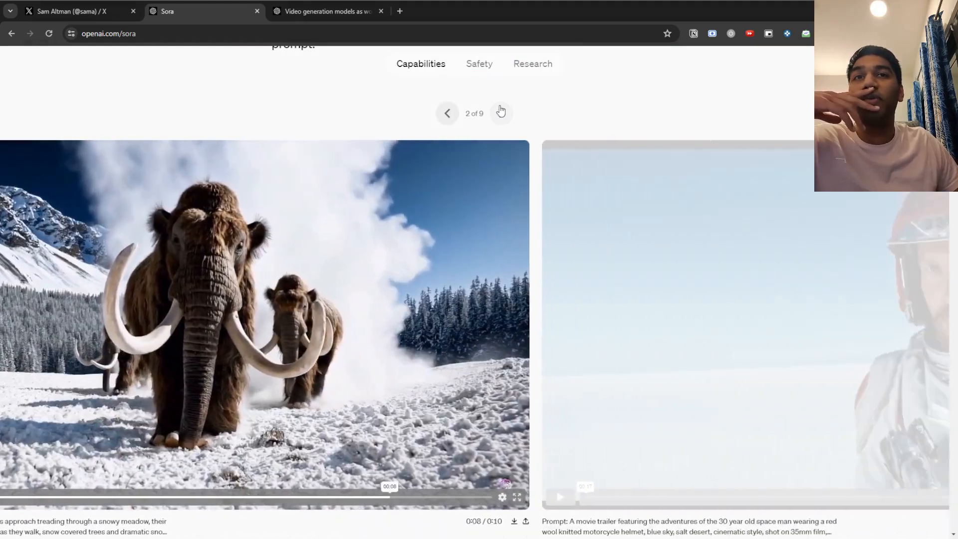
left_click(500, 113)
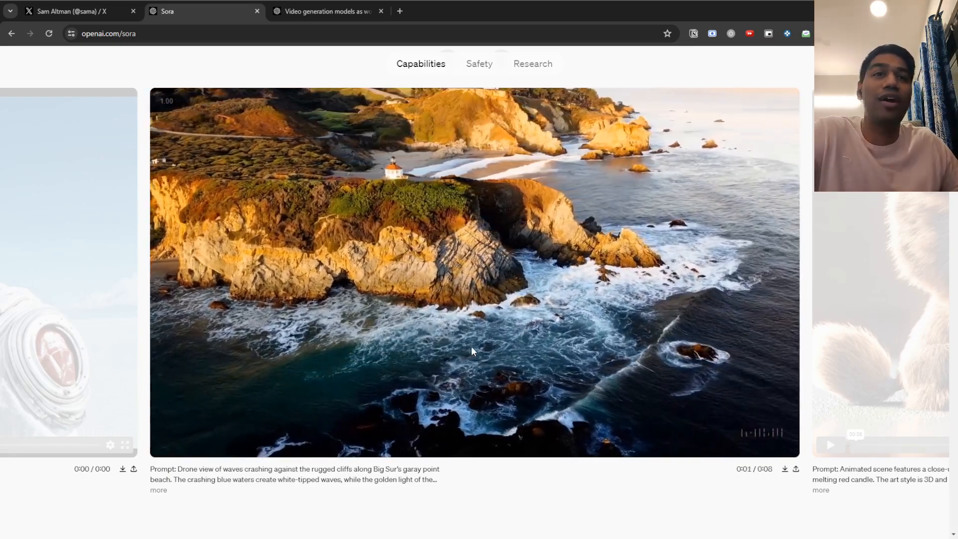
scroll("down", 3)
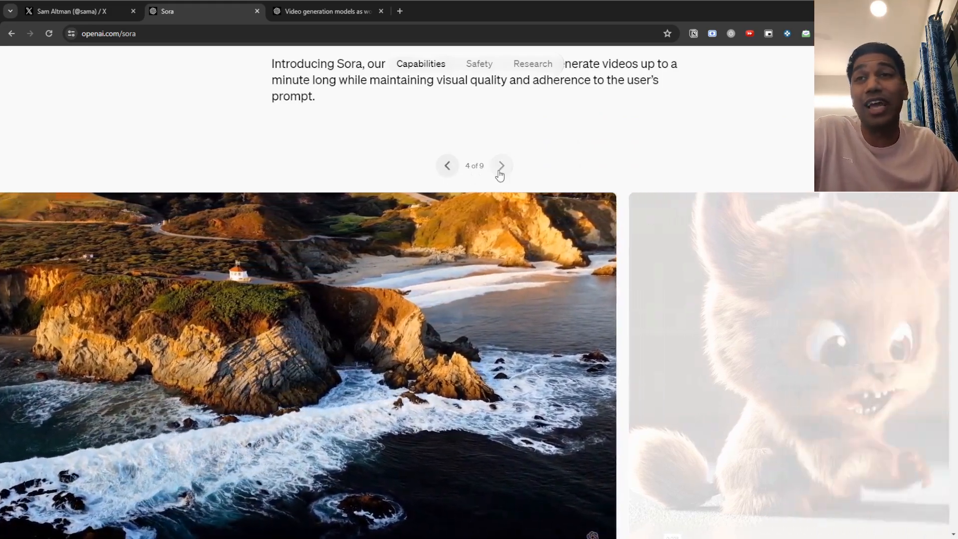
Return to the fluffy monster and candle video, expand its full prompt, and reach the second carousel
left_click(500, 165)
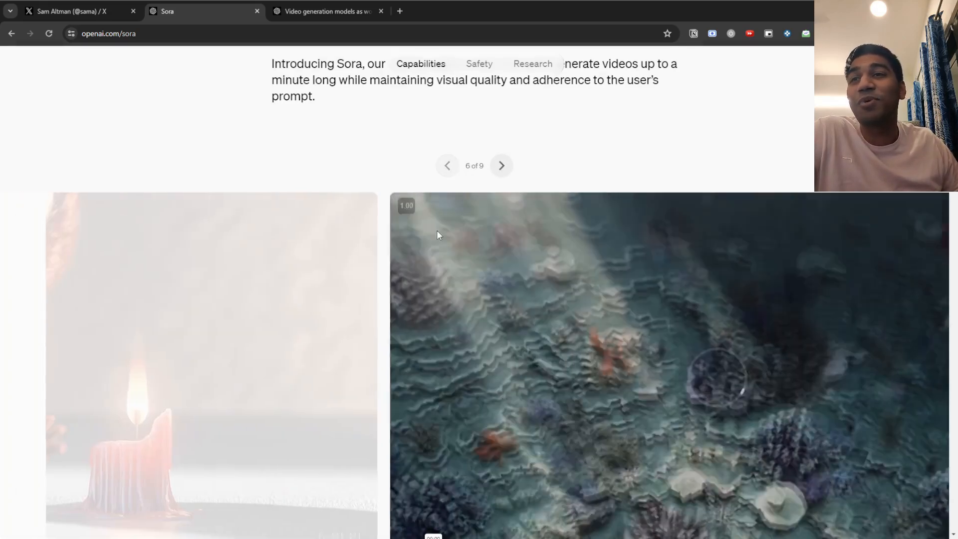
left_click(447, 165)
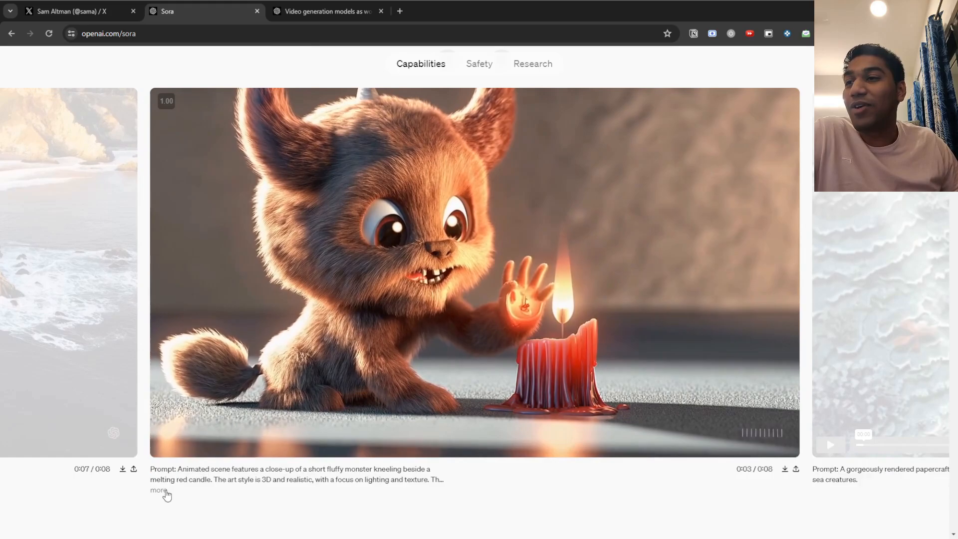
left_click(160, 490)
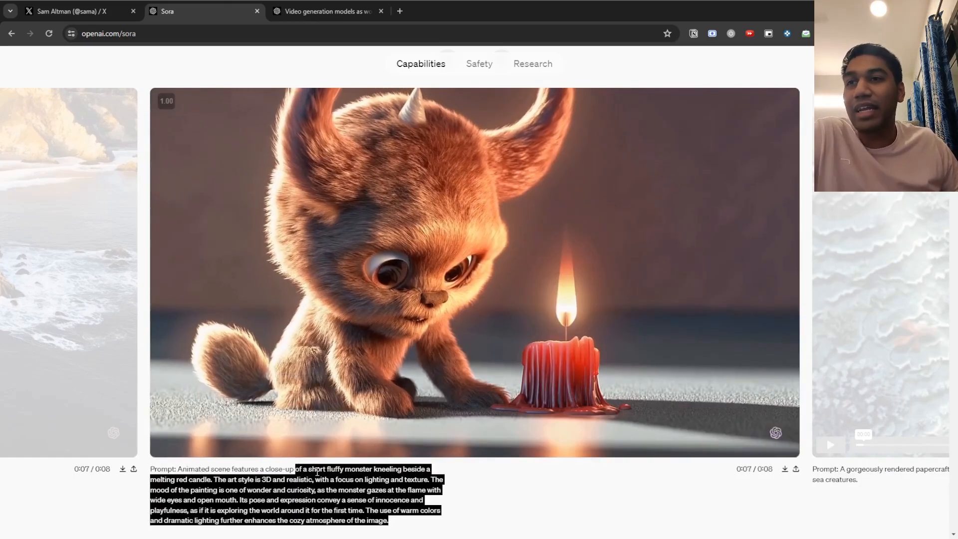
left_click(473, 269)
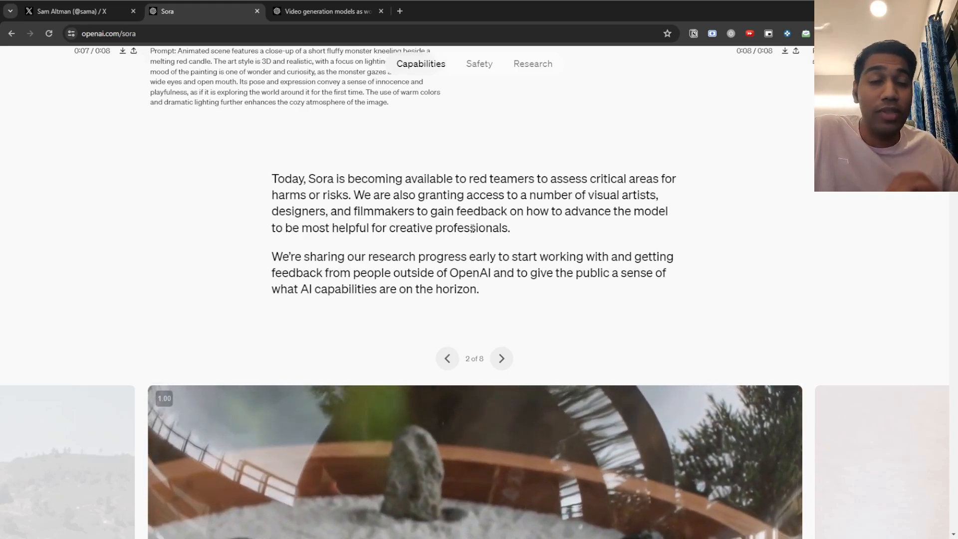
Advance the second carousel through the eye, kangaroo and Lagos clips toward the complex-scenes section
scroll("down", 3)
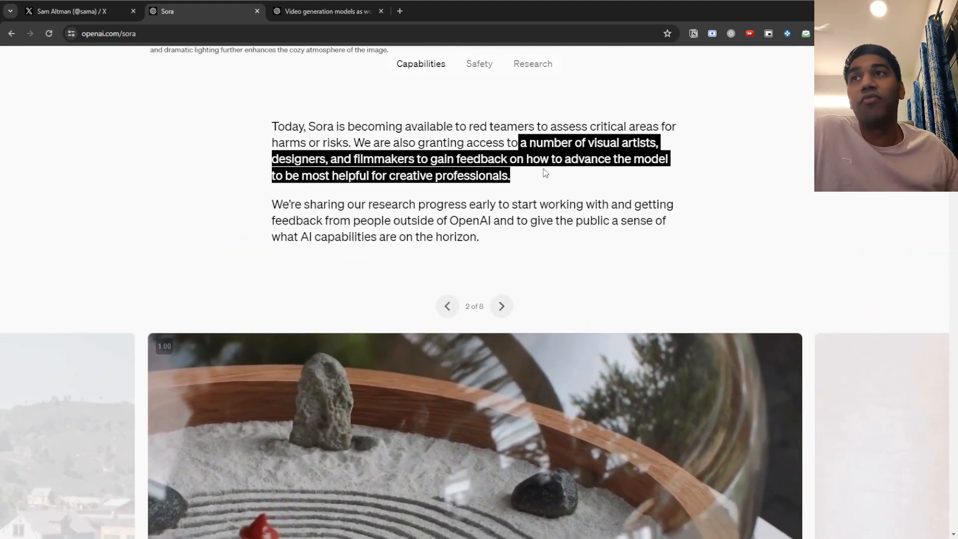
scroll("down", 3)
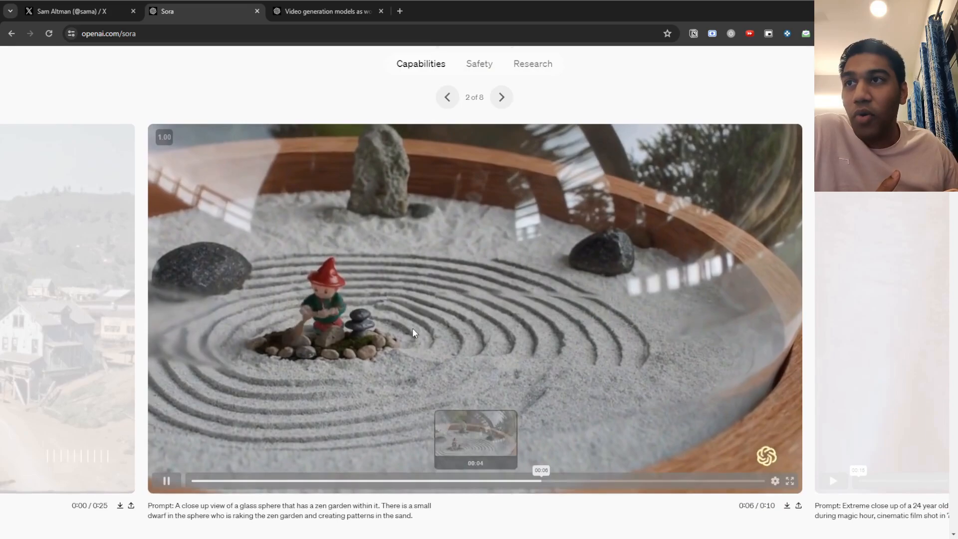
left_click(500, 97)
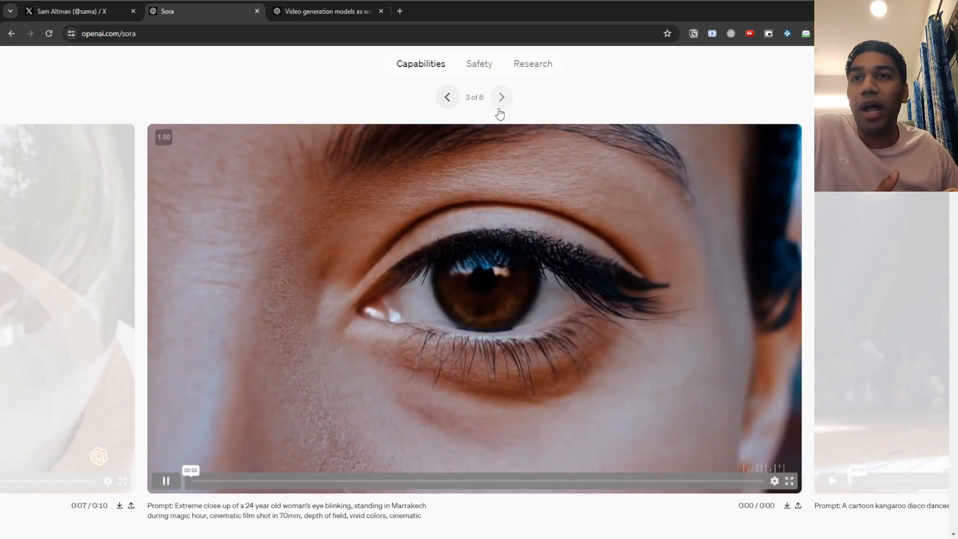
left_click(500, 97)
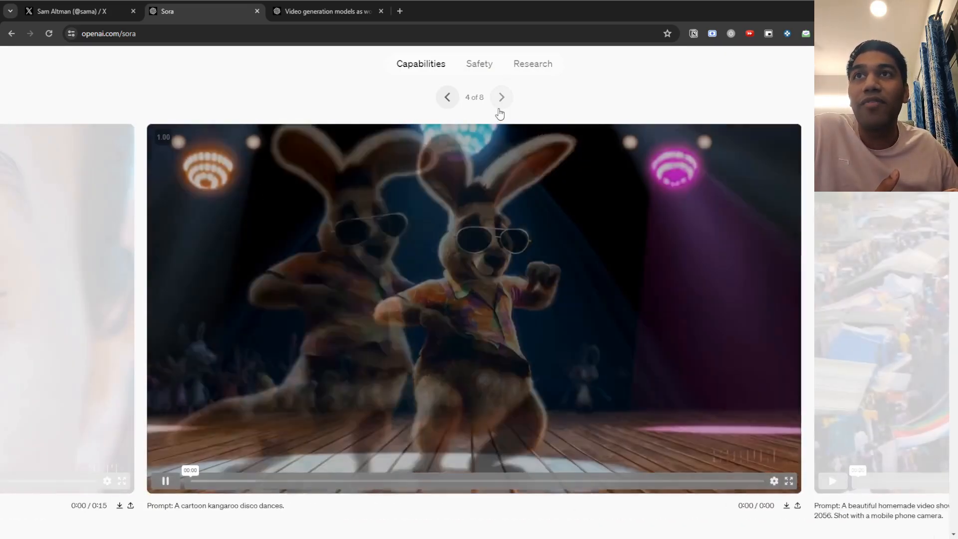
left_click(501, 97)
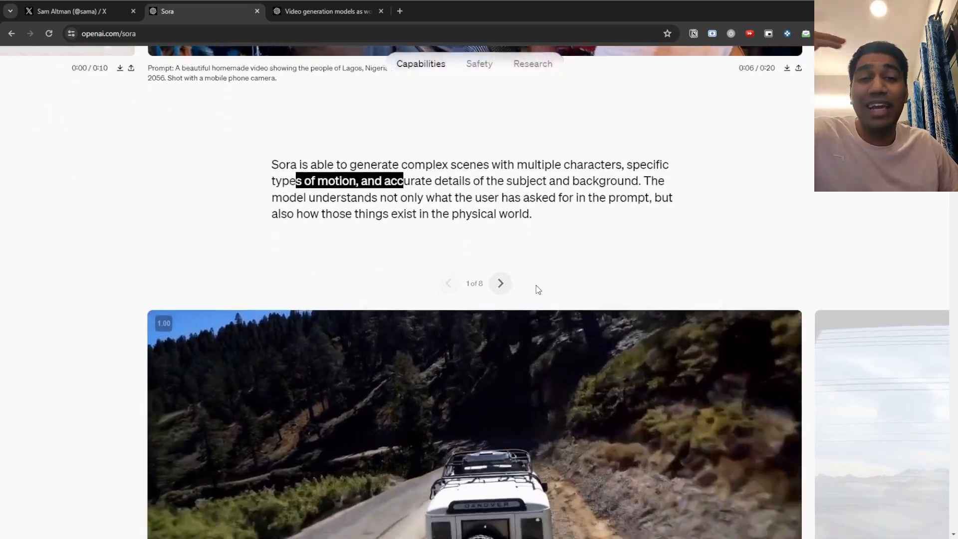
Expand the SUV video's full prompt, then advance to the art gallery tour video
scroll("down", 3)
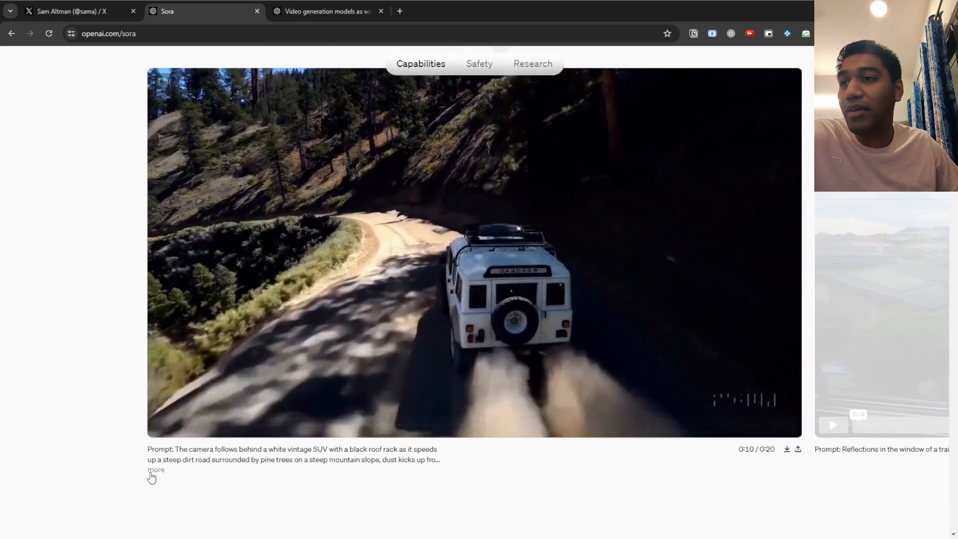
left_click(156, 470)
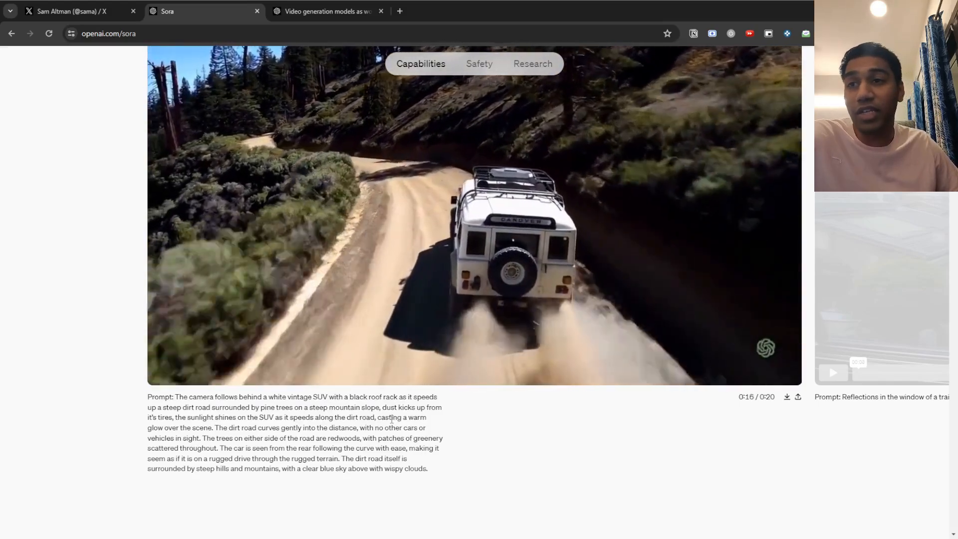
left_click_drag(337, 459, 400, 469)
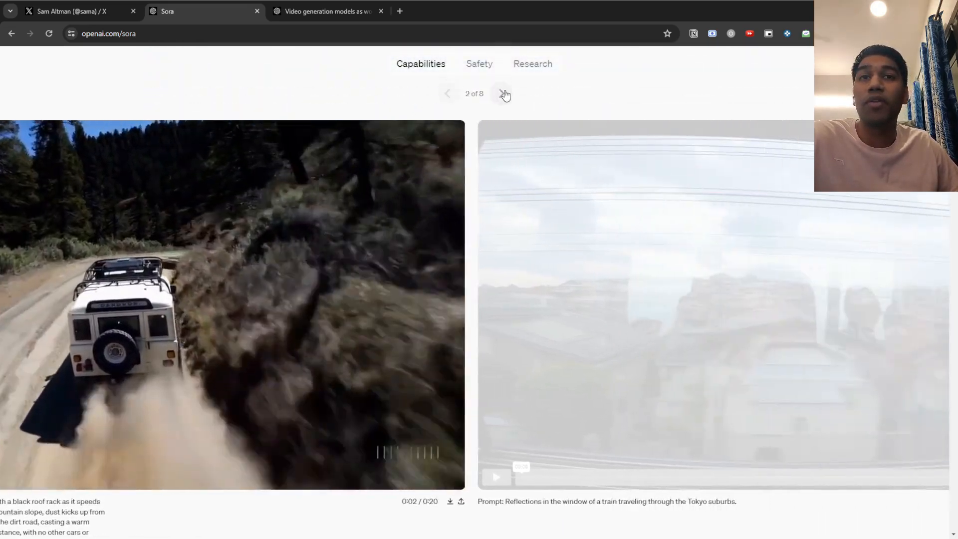
left_click(501, 94)
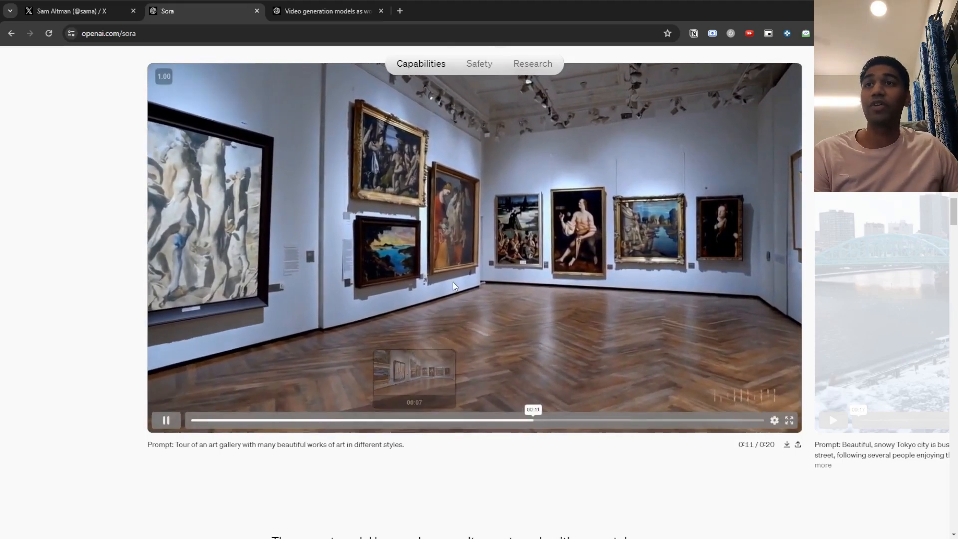
Browse the weaknesses carousel past the wolf pups clip, then switch to the technical report tab
scroll("down", 3)
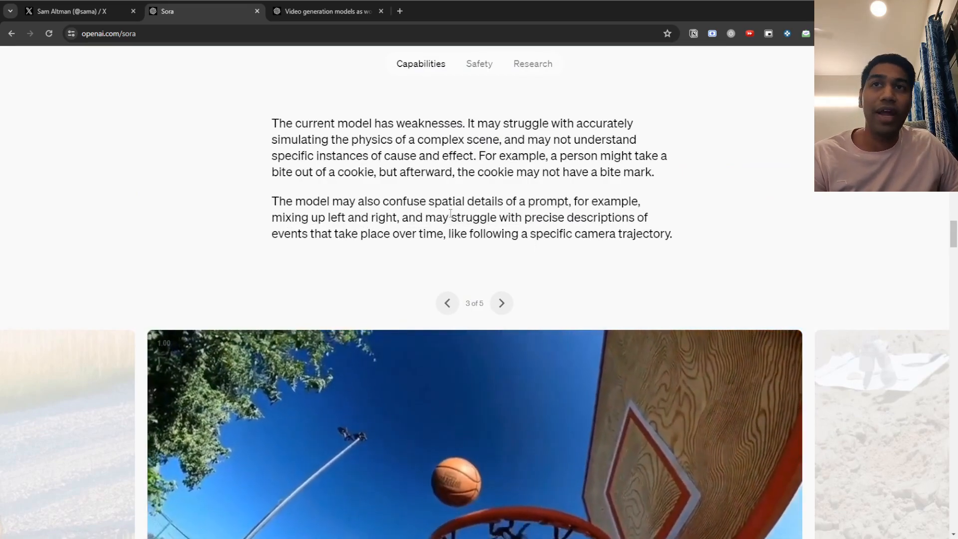
scroll("down", 3)
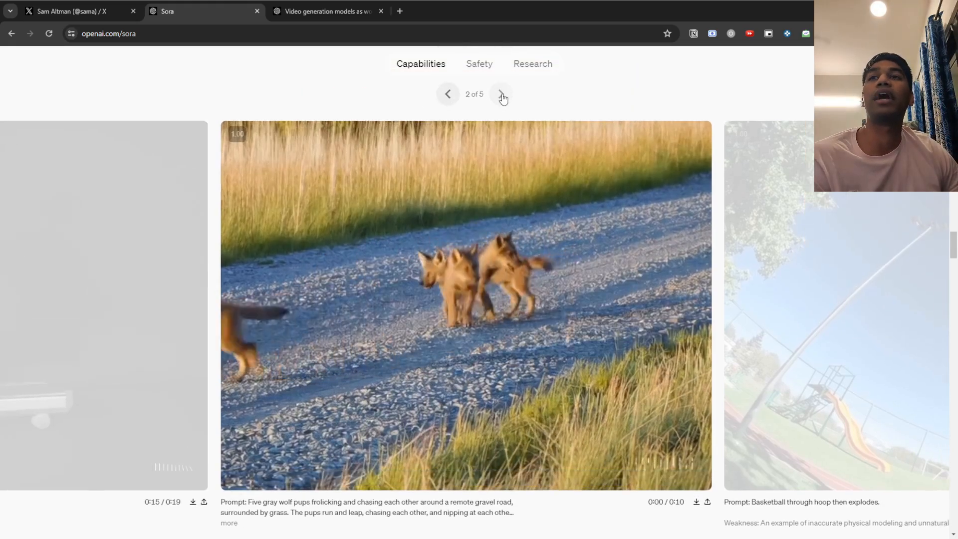
left_click(500, 94)
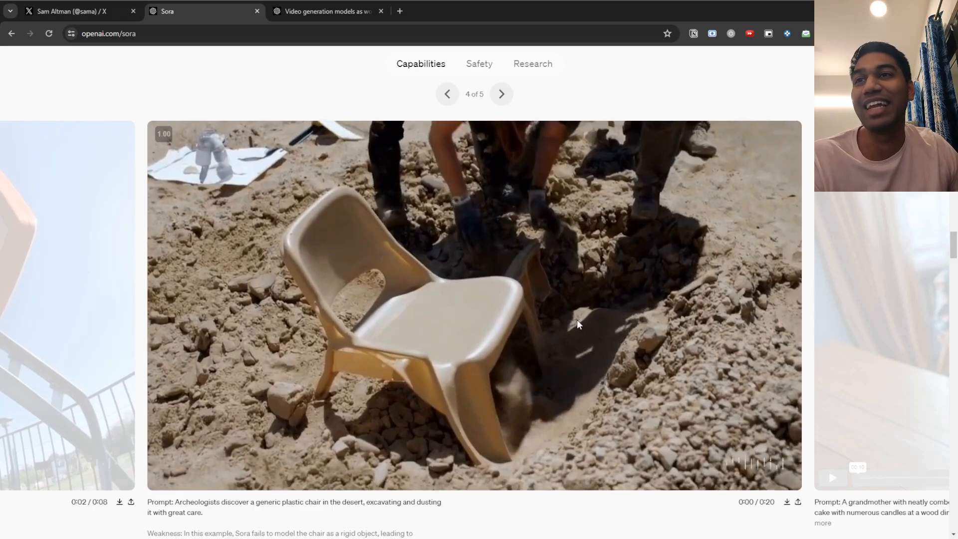
left_click(324, 11)
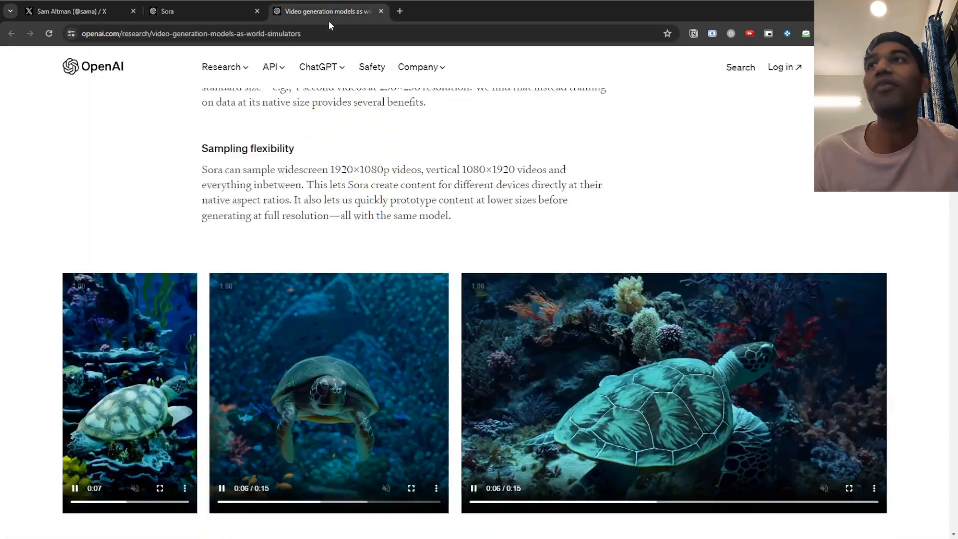
Scroll the report to the spacetime patches diagram above the Video compression network heading
scroll("down", 3)
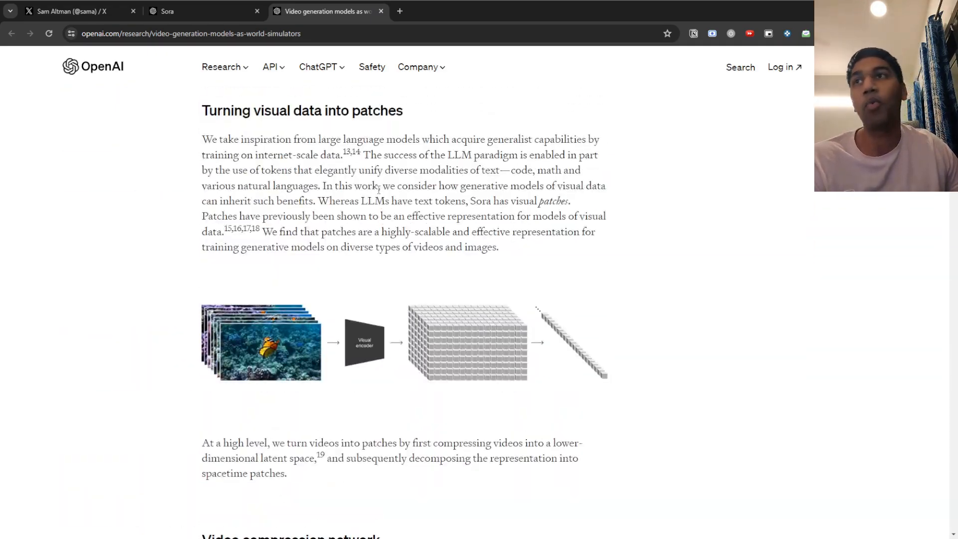
scroll("up", 3)
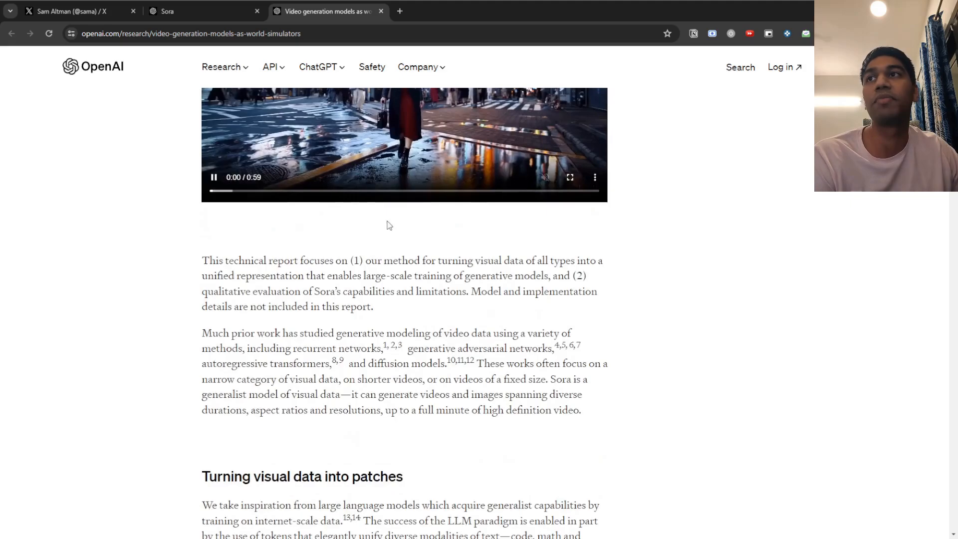
scroll("down", 3)
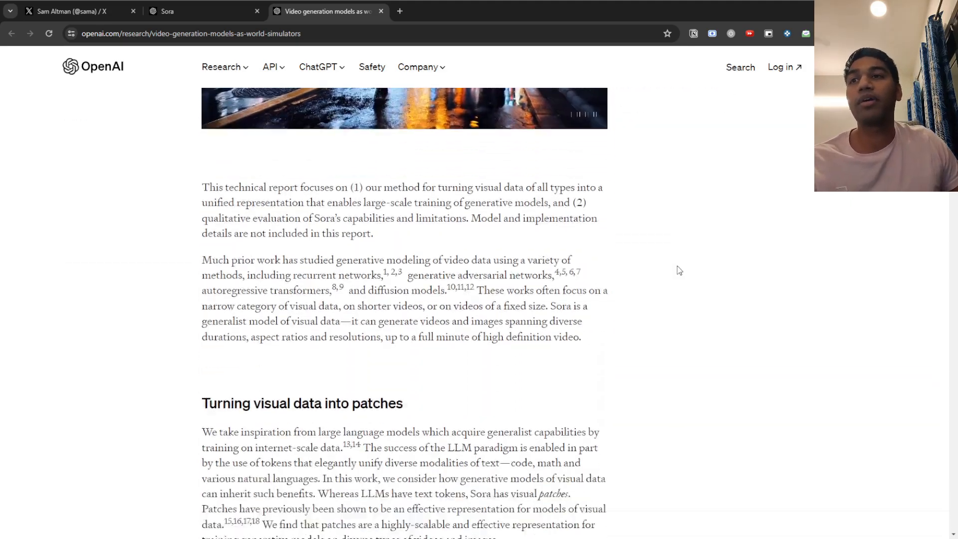
scroll("down", 3)
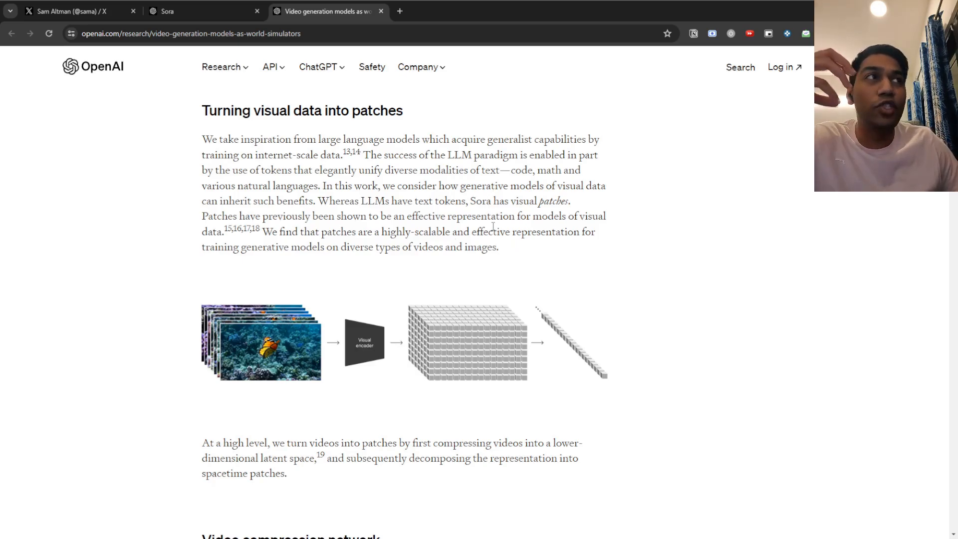
left_click_drag(392, 201, 478, 201)
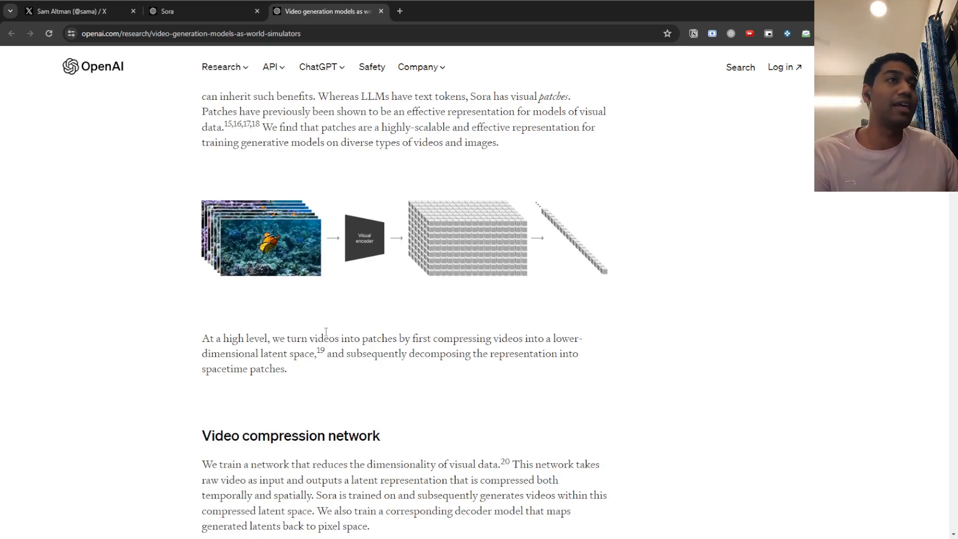
Scroll past the base/4x/16x compute dog videos to Variable durations, resolutions, aspect ratios
scroll("down", 3)
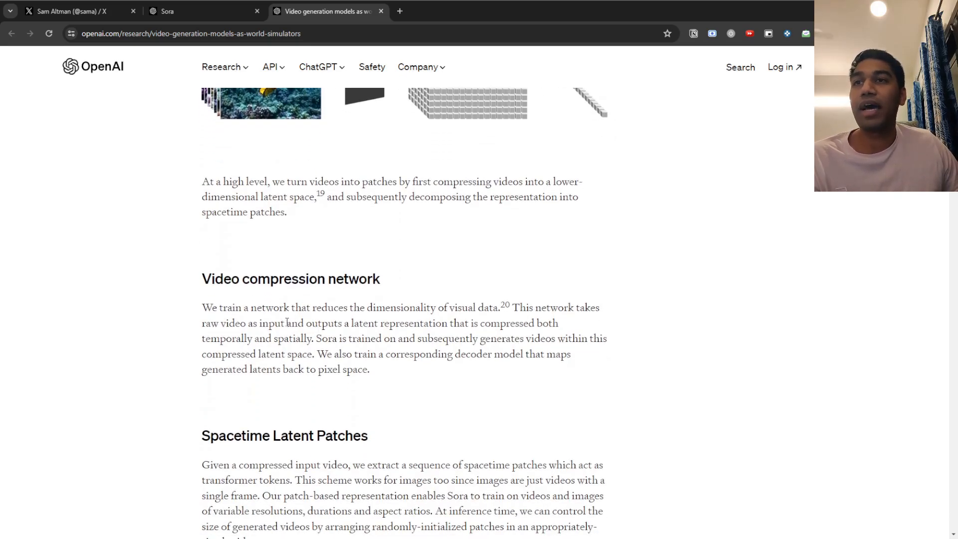
scroll("down", 3)
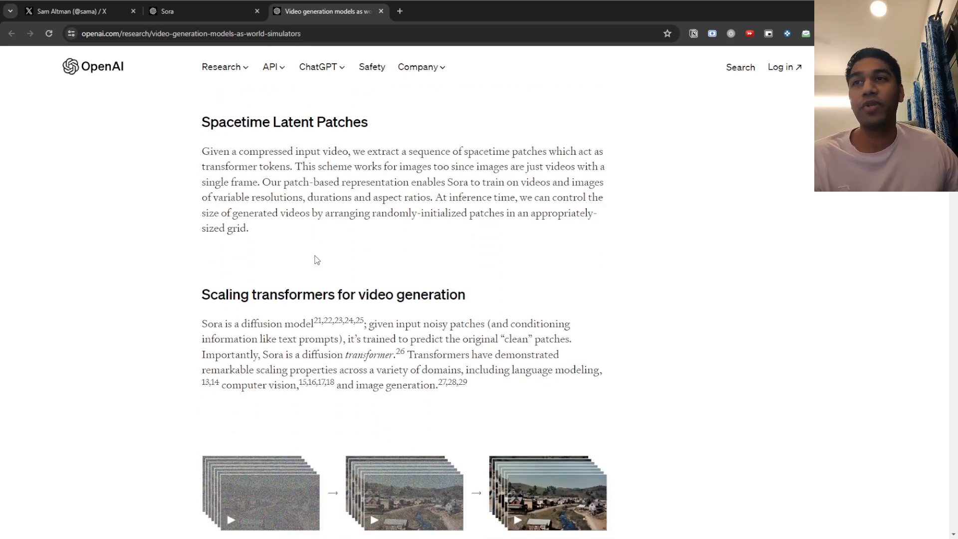
scroll("down", 3)
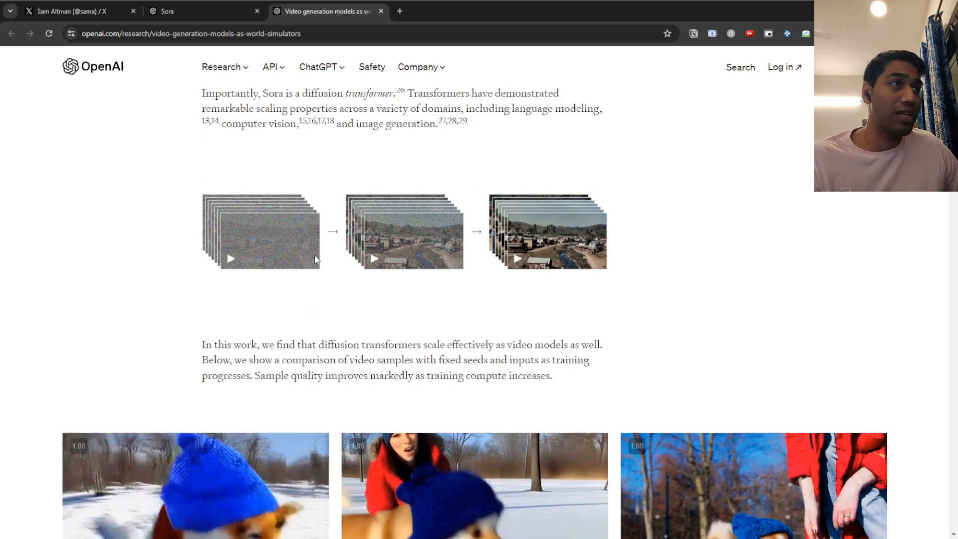
scroll("down", 3)
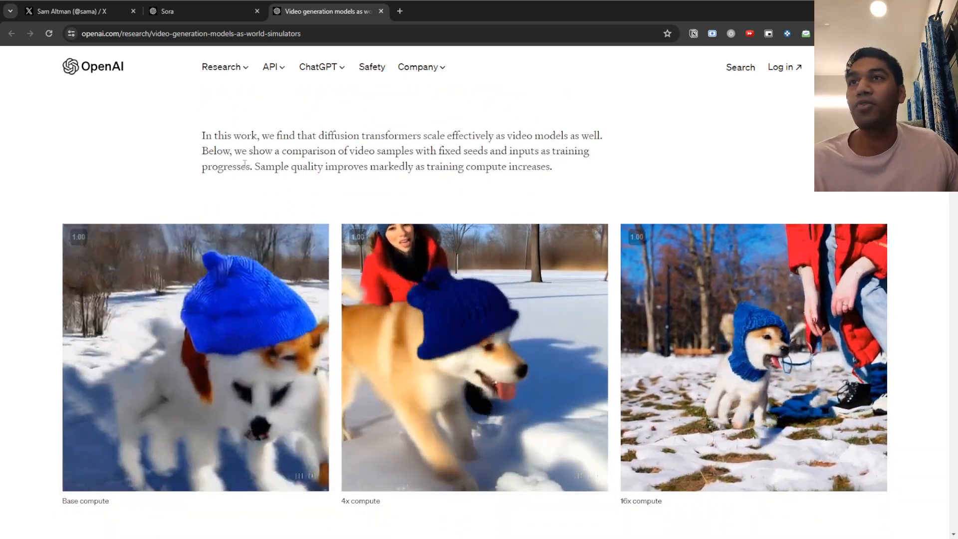
scroll("down", 3)
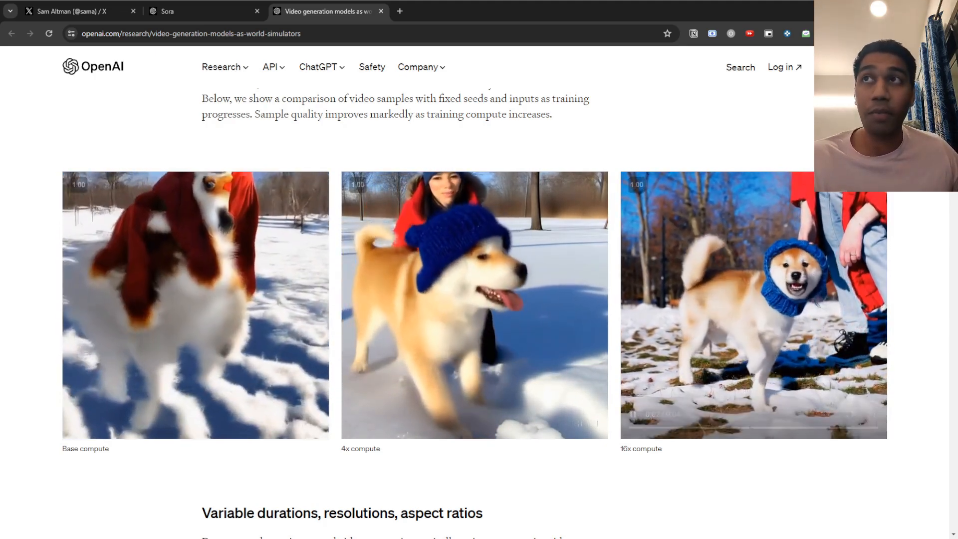
scroll("down", 3)
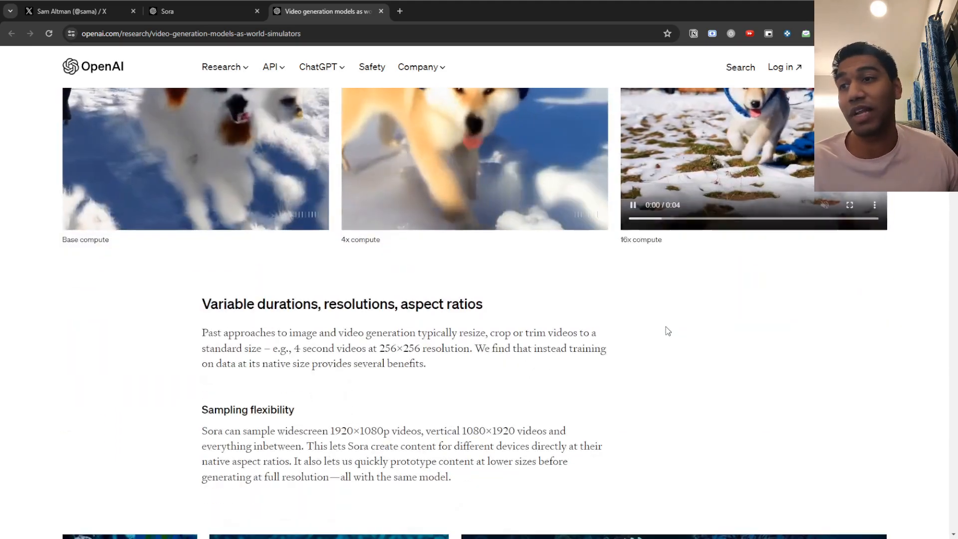
scroll("down", 3)
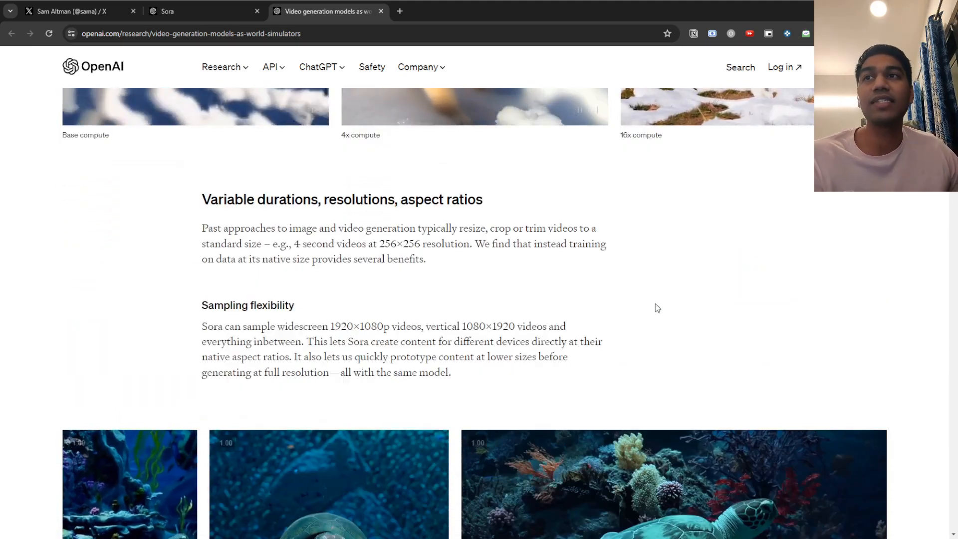
scroll("down", 3)
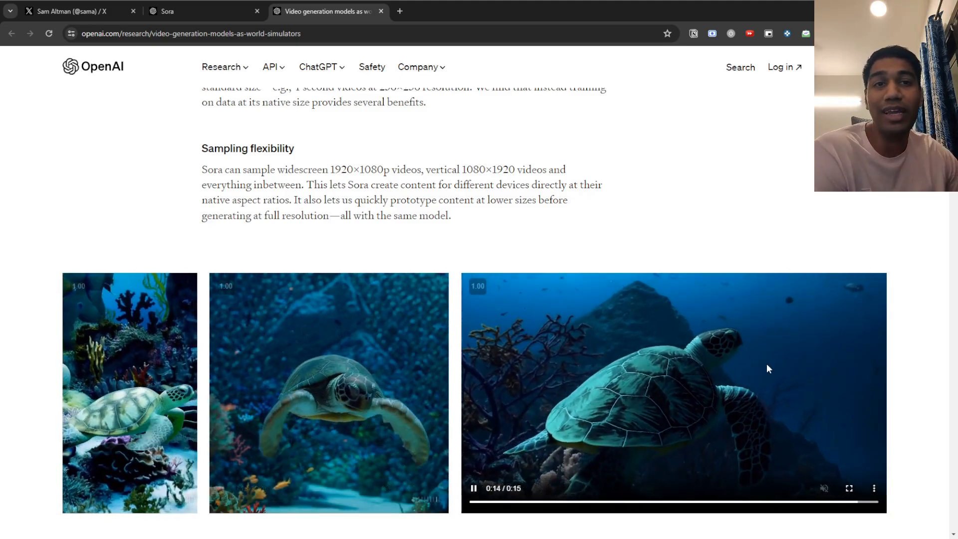
View the turtle sampling-flexibility clips, then scroll to Improved framing and composition
scroll("down", 3)
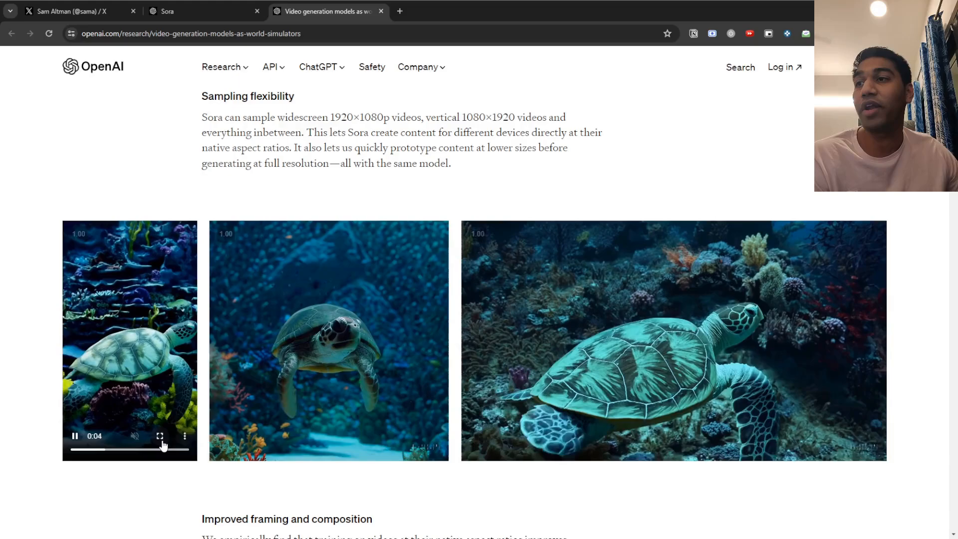
left_click_drag(336, 117, 427, 133)
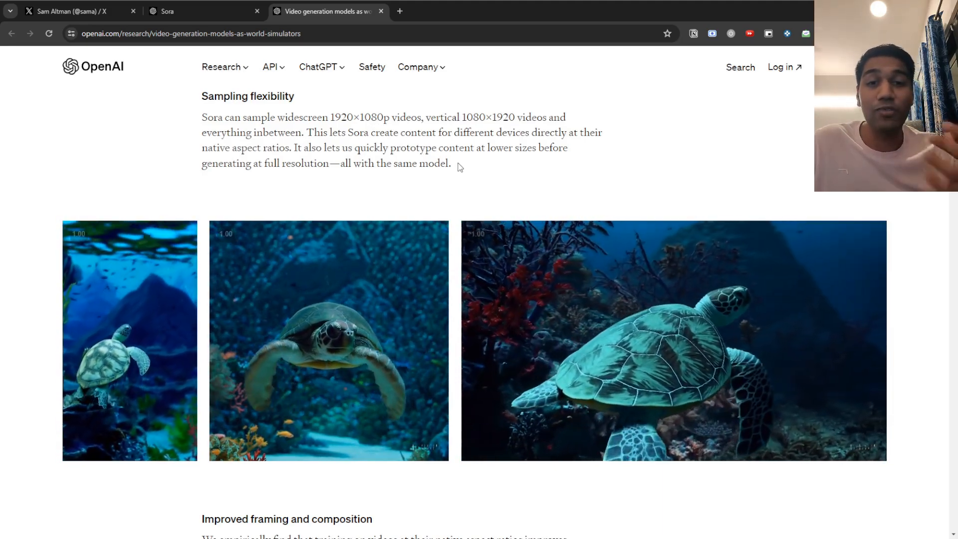
scroll("down", 3)
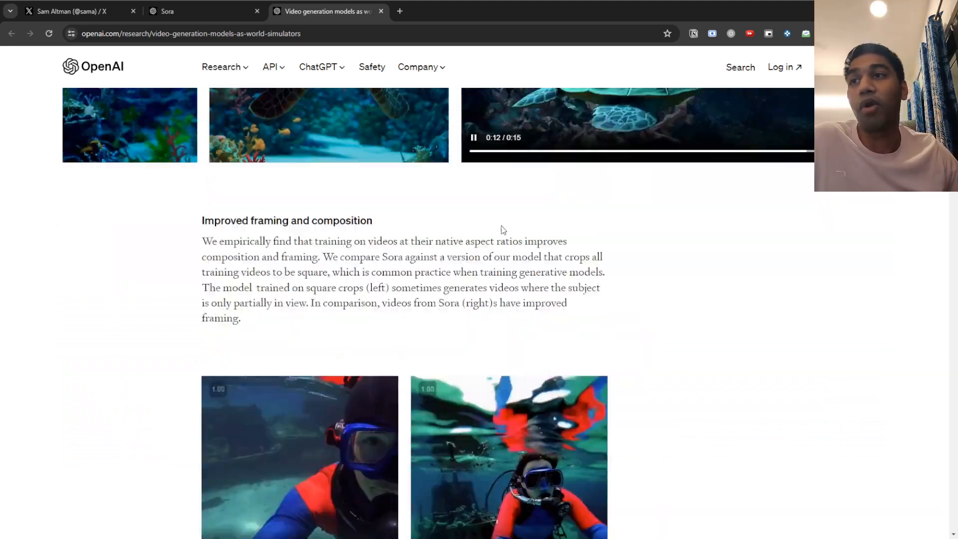
Highlight the square-crop training sentence, clear it, and scroll toward the language understanding section
scroll("down", 3)
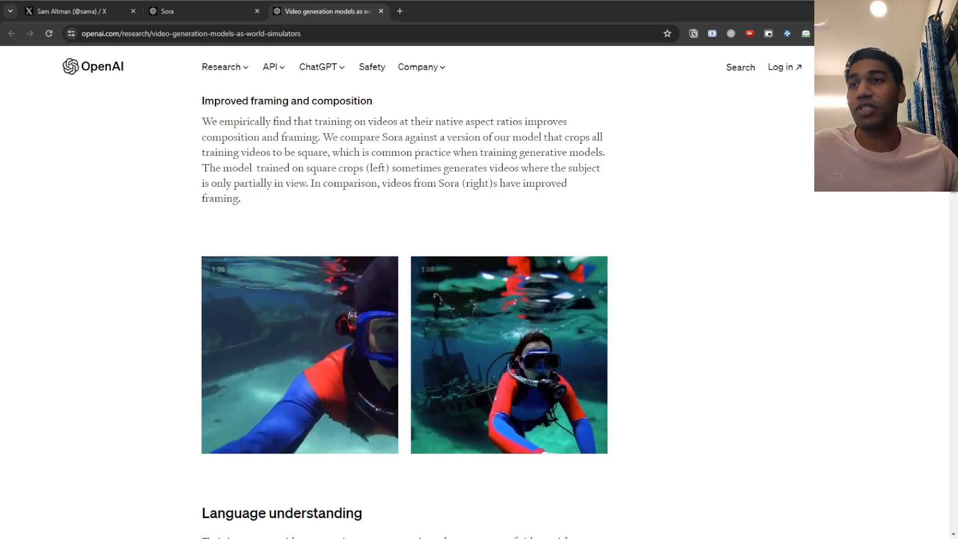
left_click_drag(386, 136, 601, 168)
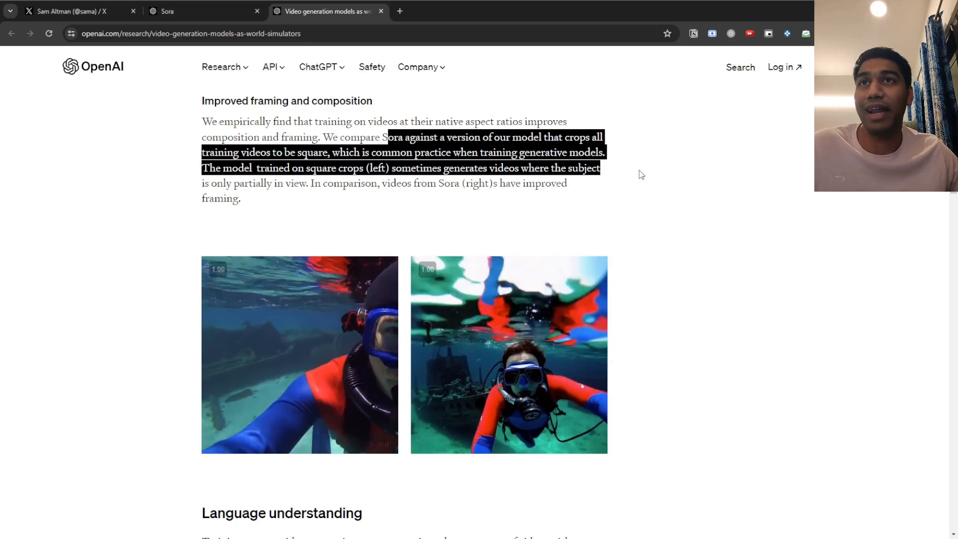
left_click(299, 354)
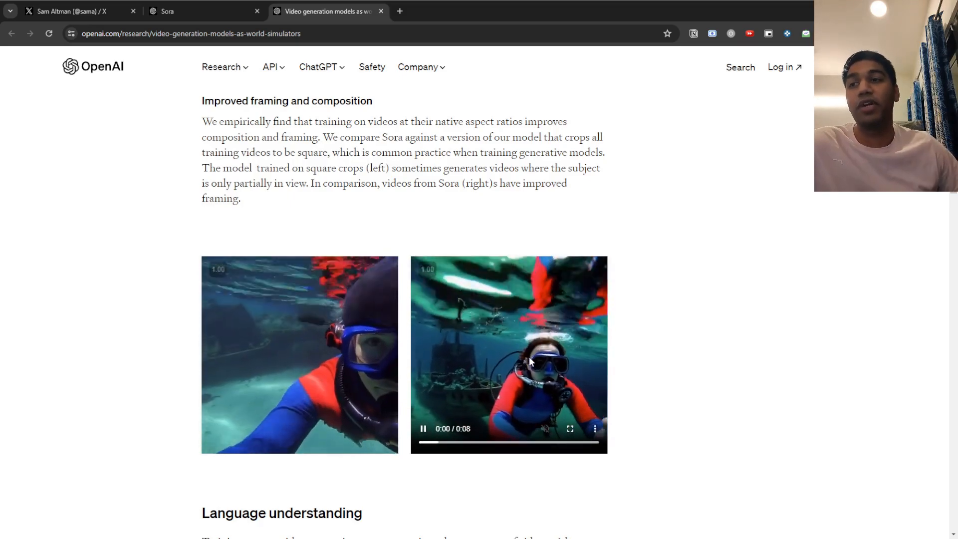
scroll("down", 3)
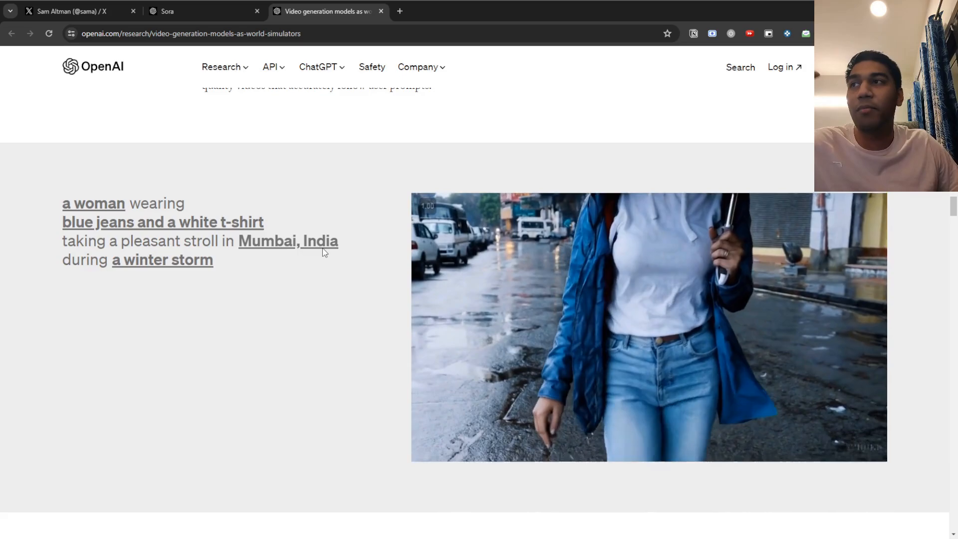
Reach the interactive prompt demo and cycle its woman, old man and kangaroo-in-purple-overalls variants
scroll("down", 3)
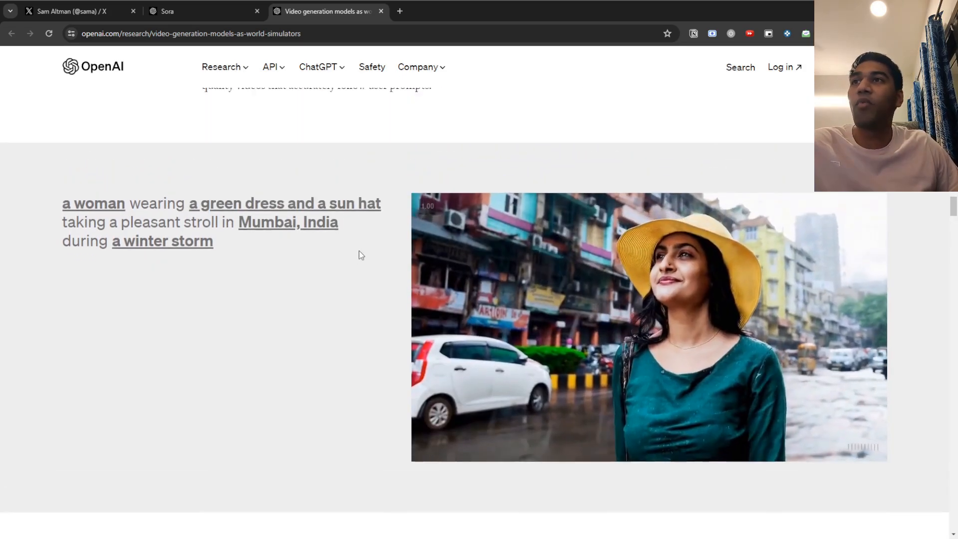
scroll("down", 3)
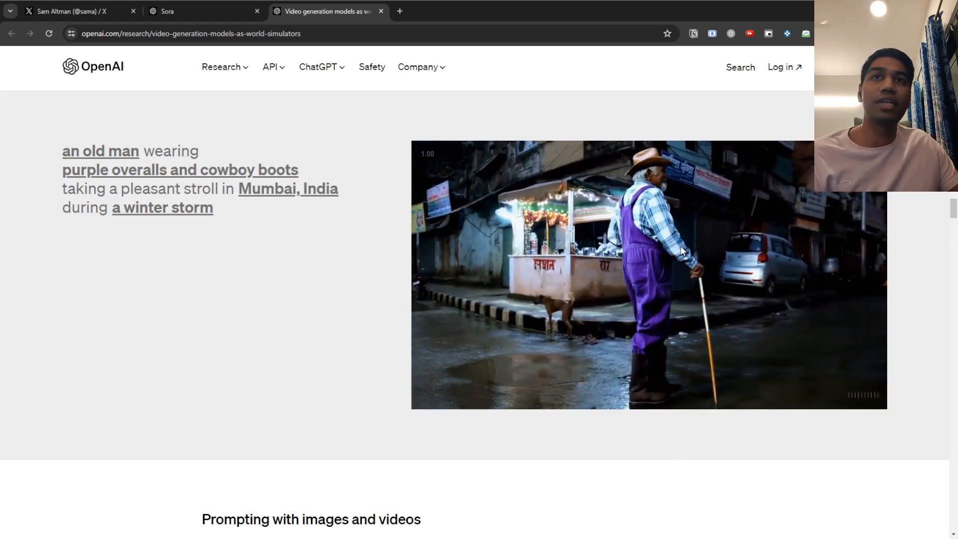
left_click(100, 150)
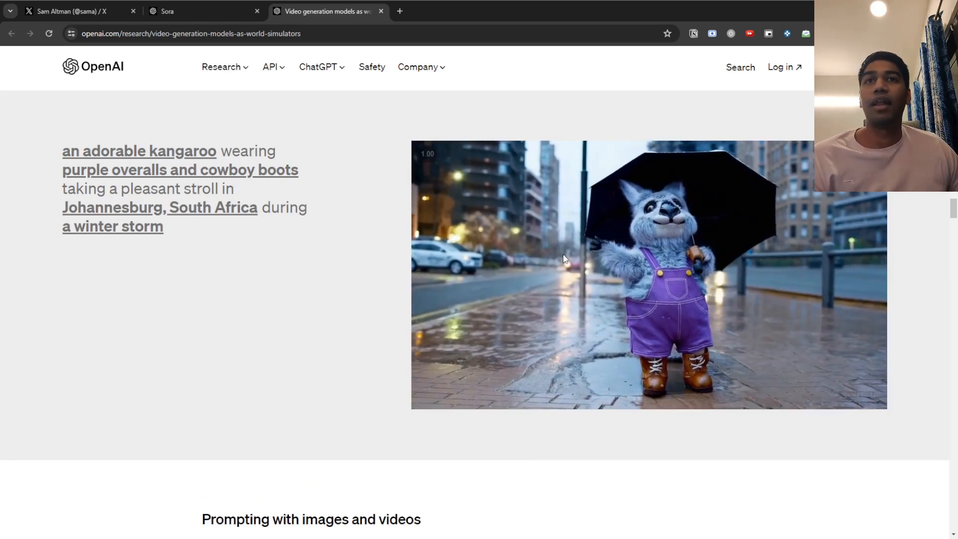
scroll("down", 3)
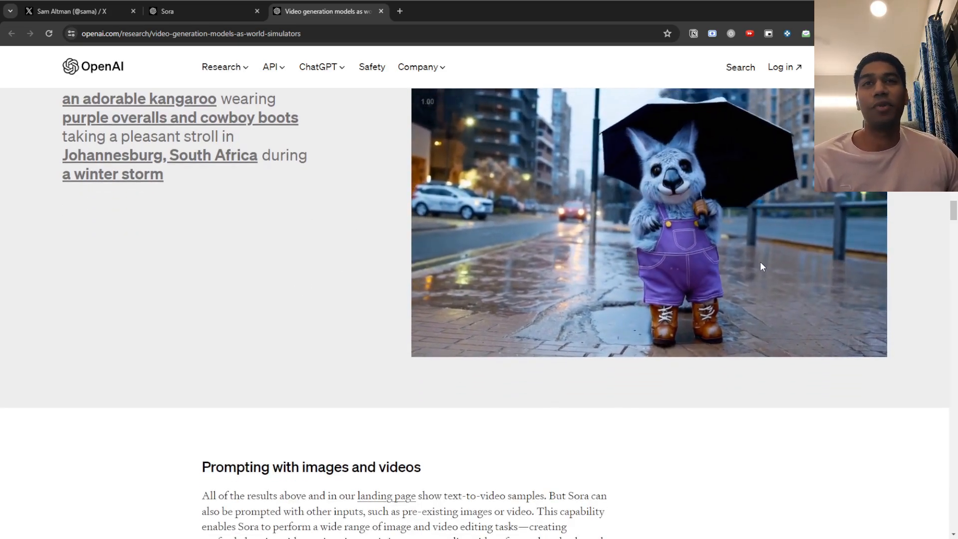
scroll("down", 3)
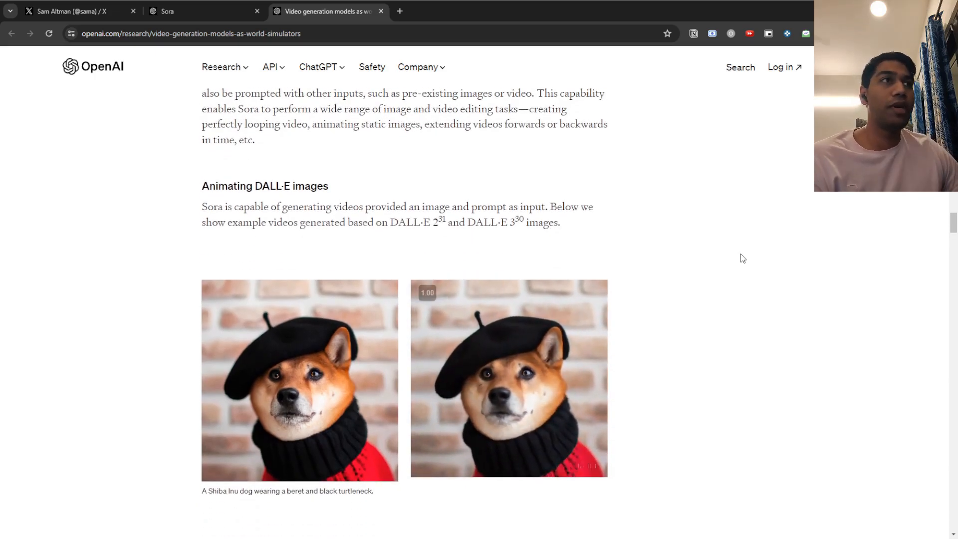
Move down through the Animating DALL·E images examples, starting with the Shiba Inu clip
left_click(508, 377)
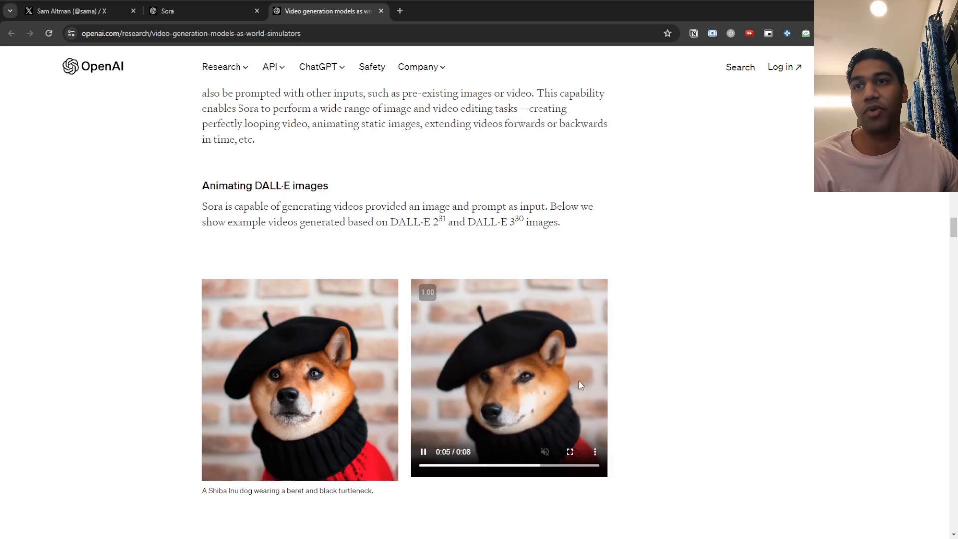
scroll("down", 3)
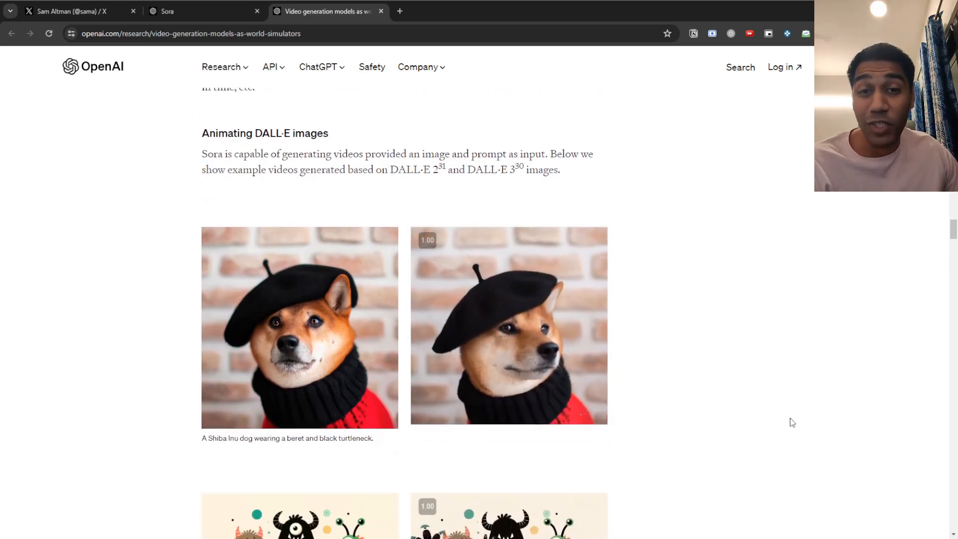
scroll("down", 3)
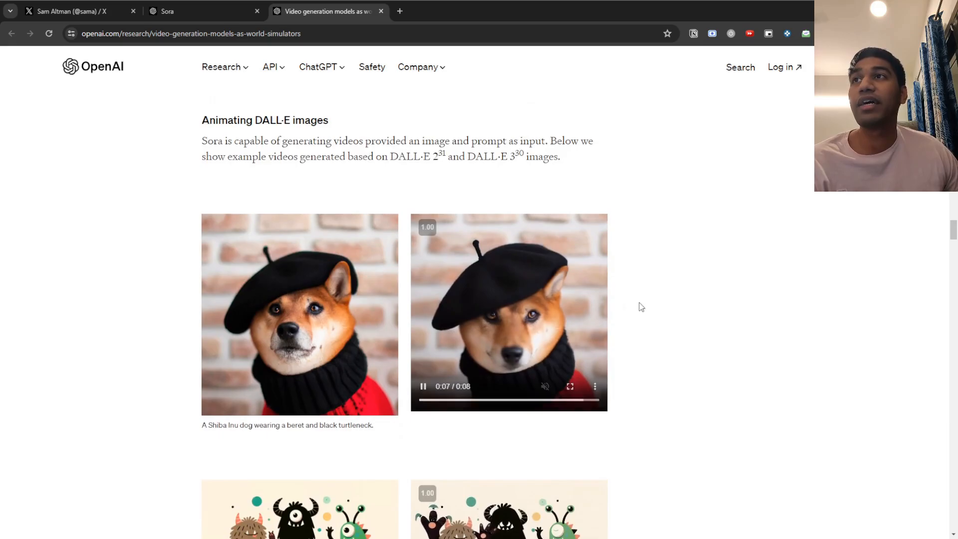
scroll("down", 3)
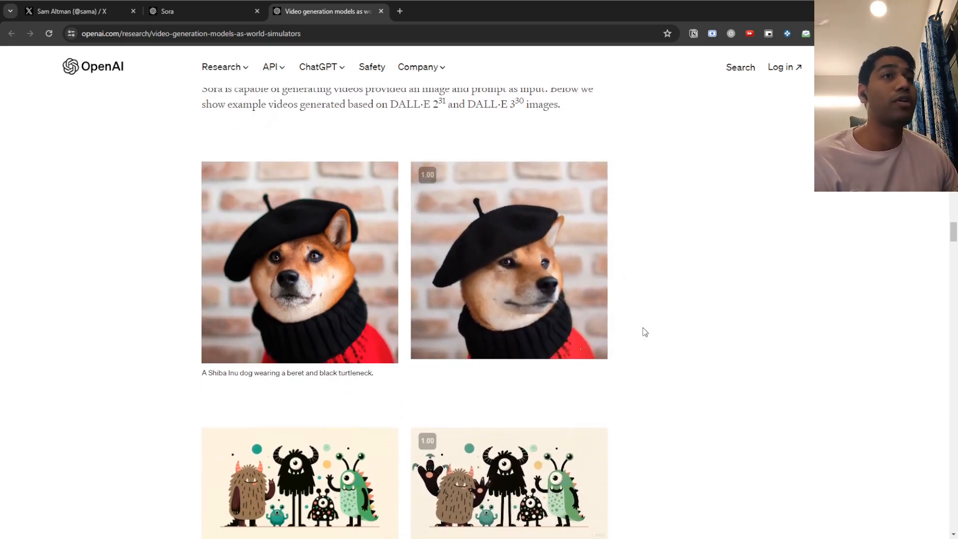
scroll("down", 3)
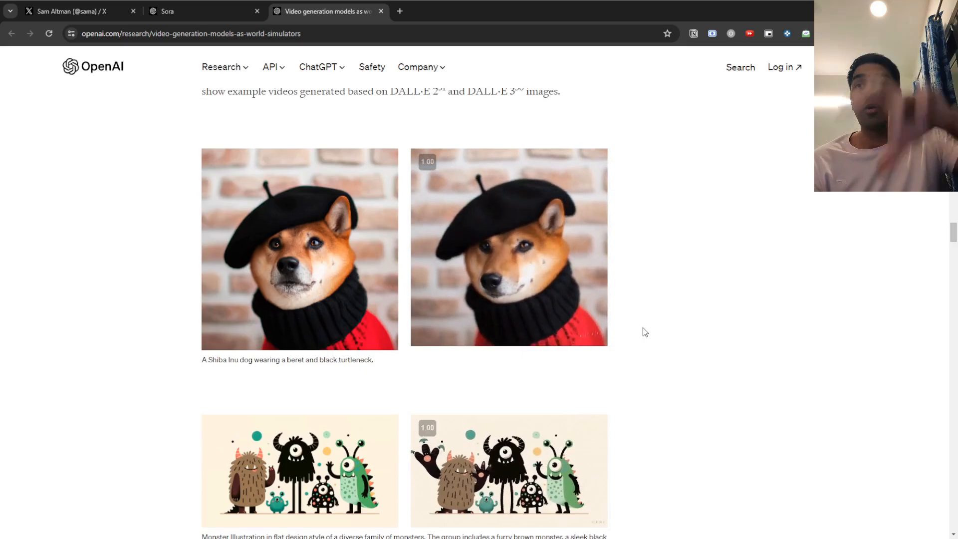
Reach the ornate-hall tidal wave example and play its generated video
scroll("down", 3)
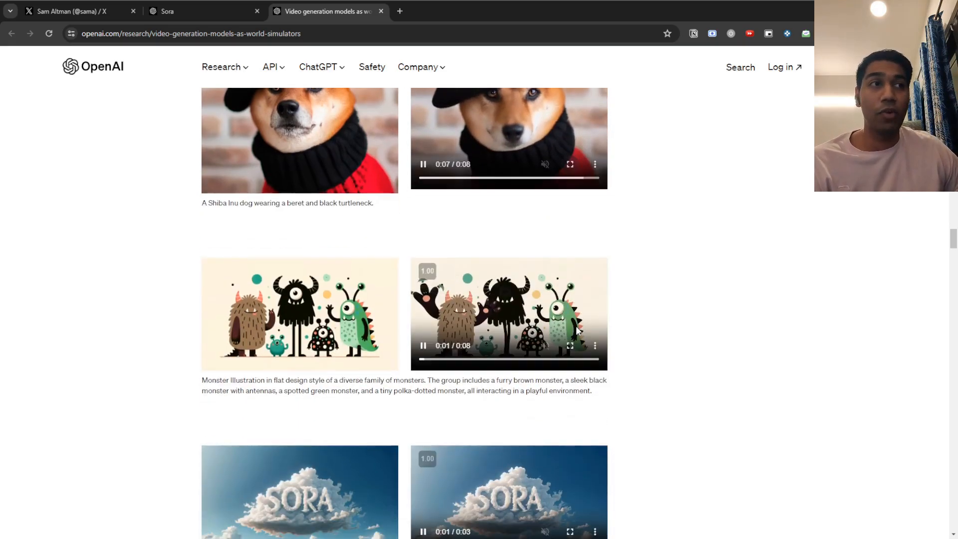
scroll("down", 3)
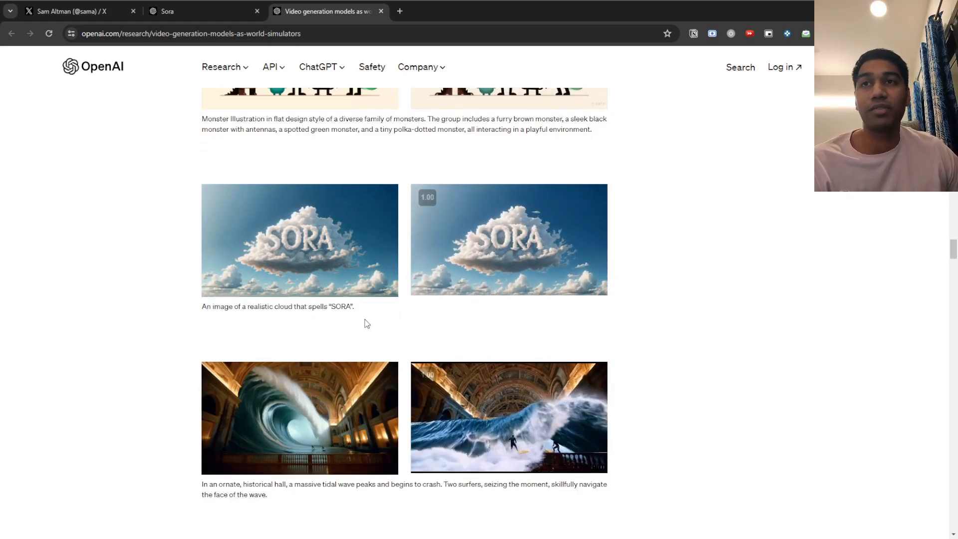
scroll("down", 3)
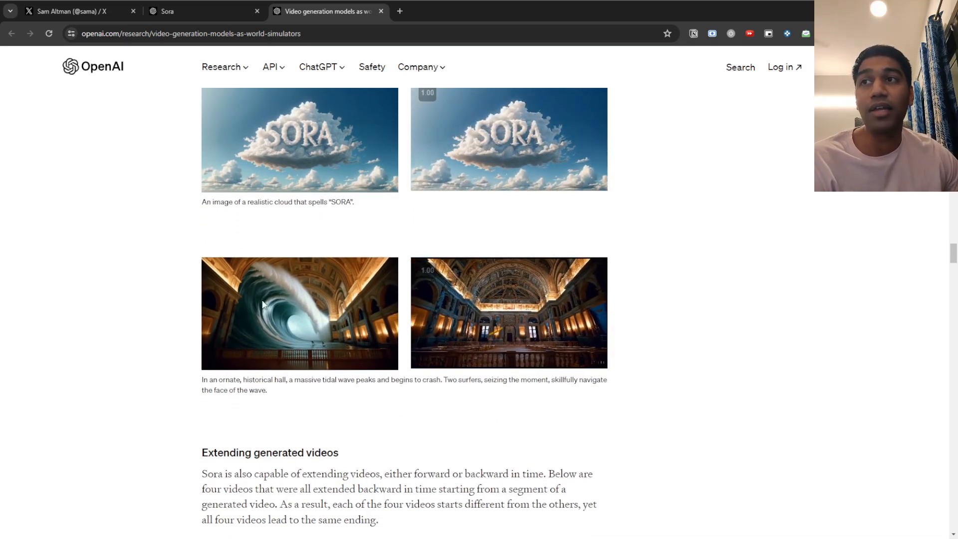
left_click(509, 300)
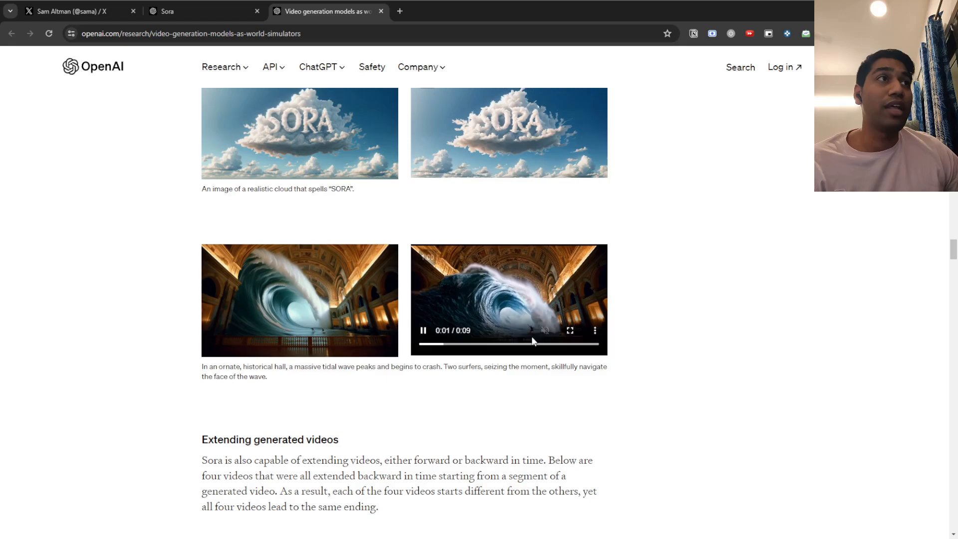
scroll("down", 3)
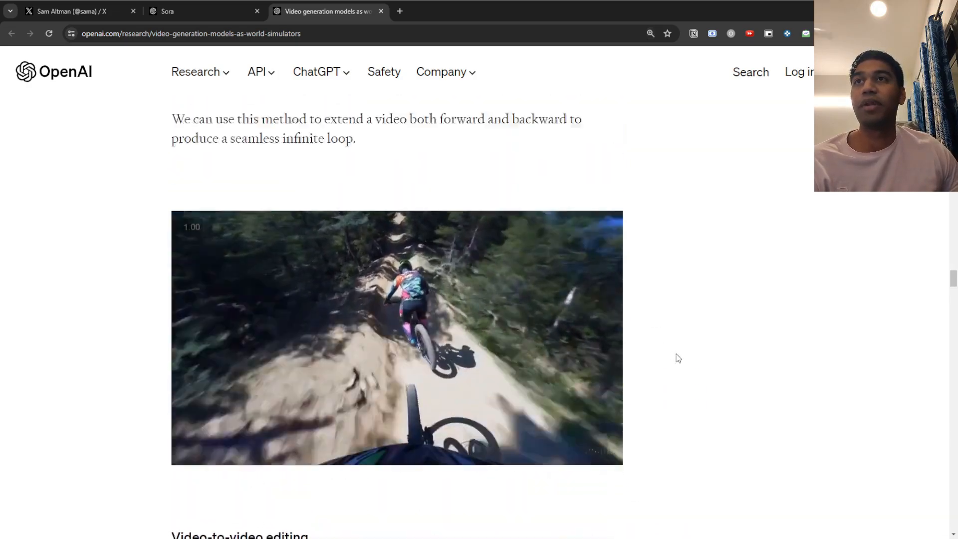
Reach Extending generated videos and play the extended cable car clips
scroll("down", 3)
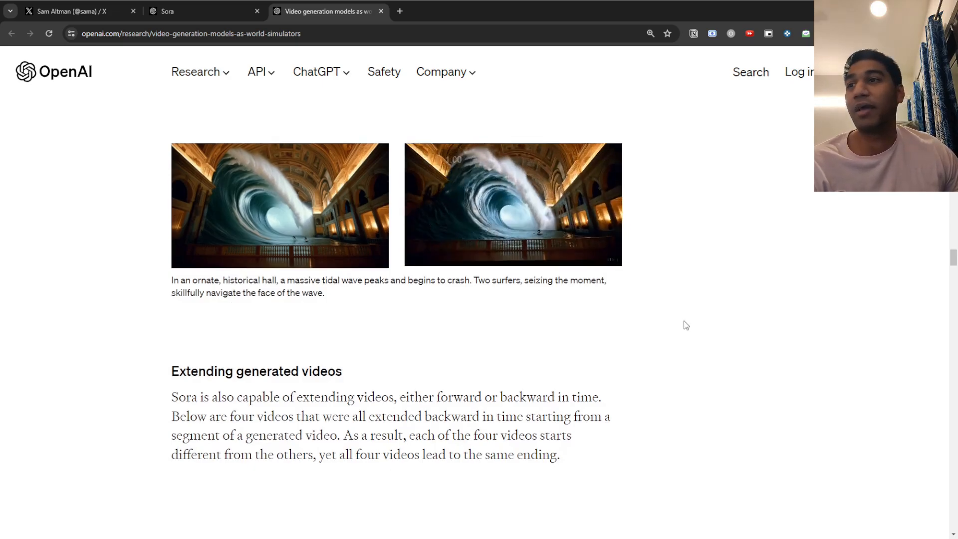
scroll("down", 3)
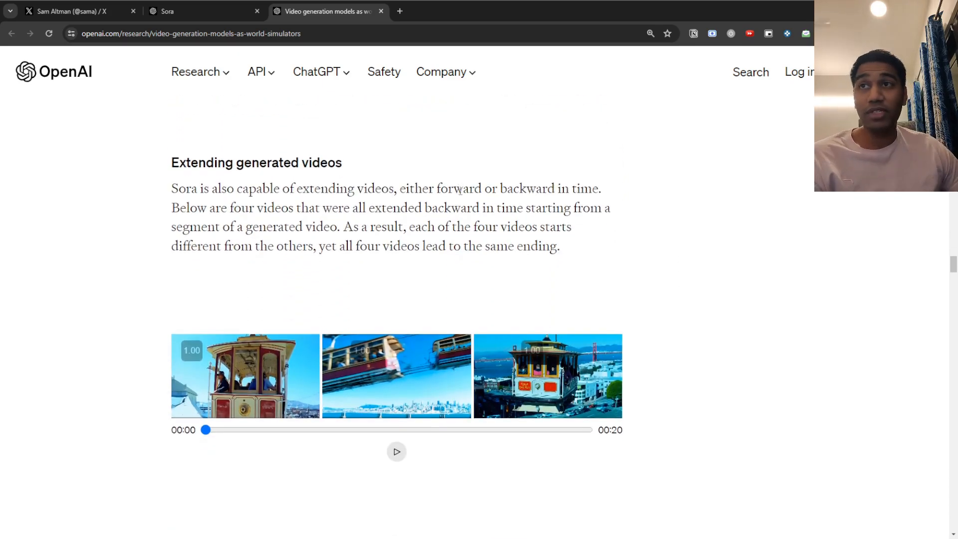
scroll("down", 3)
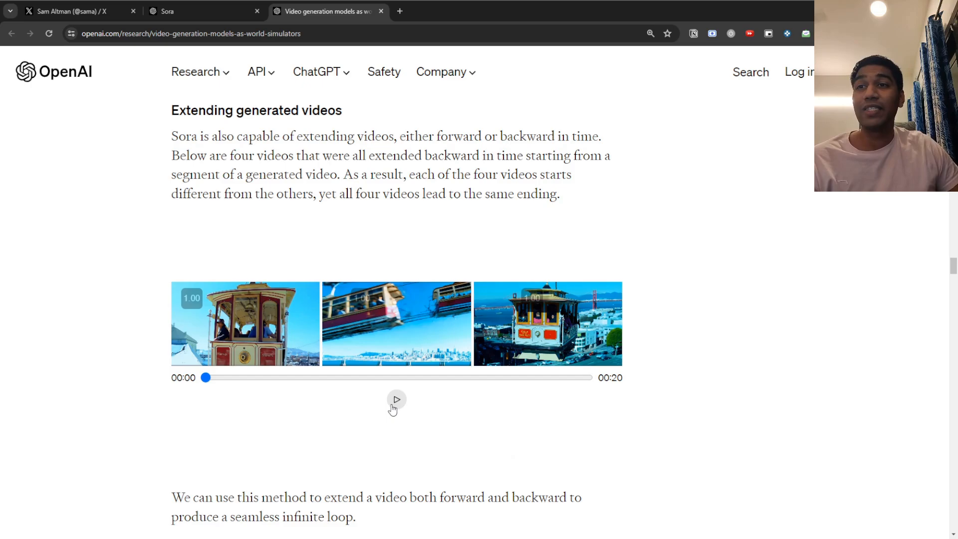
left_click(396, 399)
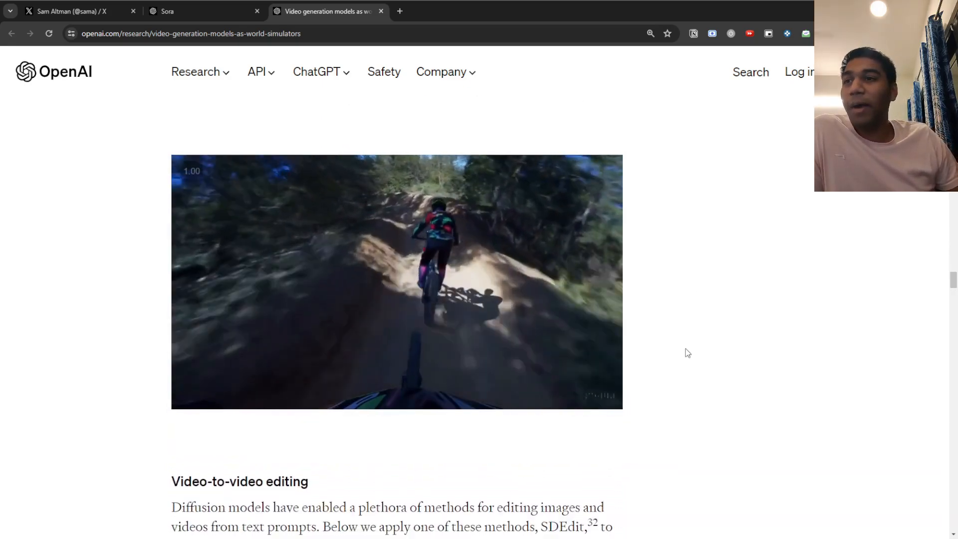
Reach Video-to-video editing and play the red car clip restyled through prompts such as pixel art
scroll("down", 3)
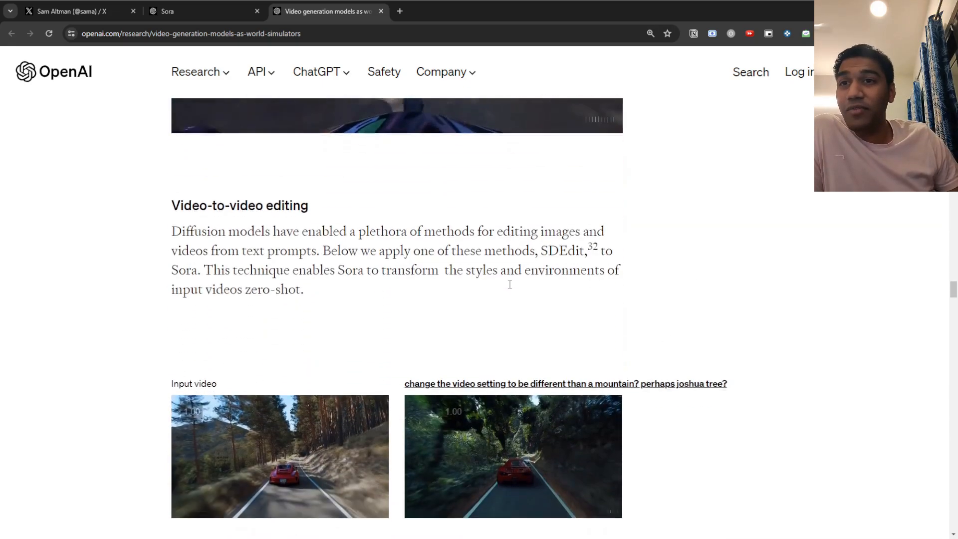
scroll("down", 3)
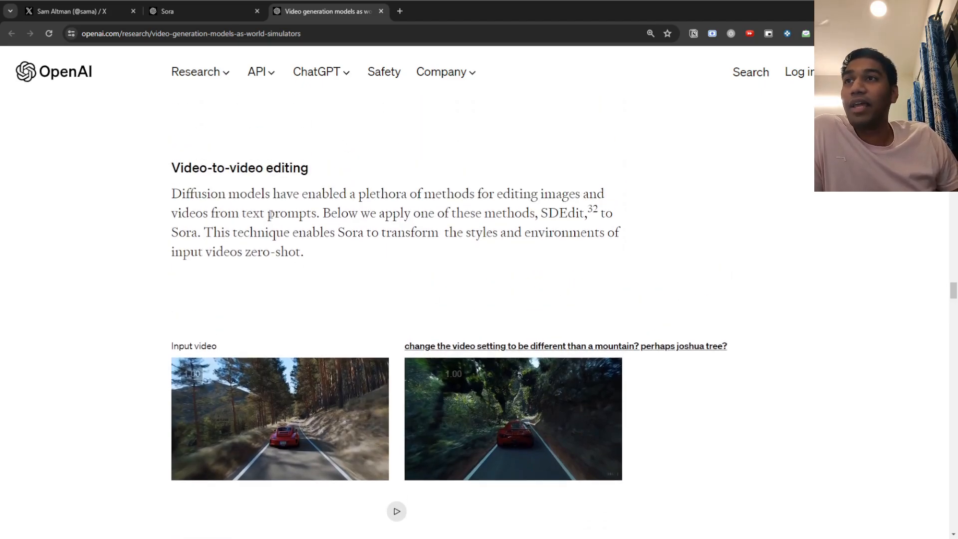
scroll("down", 3)
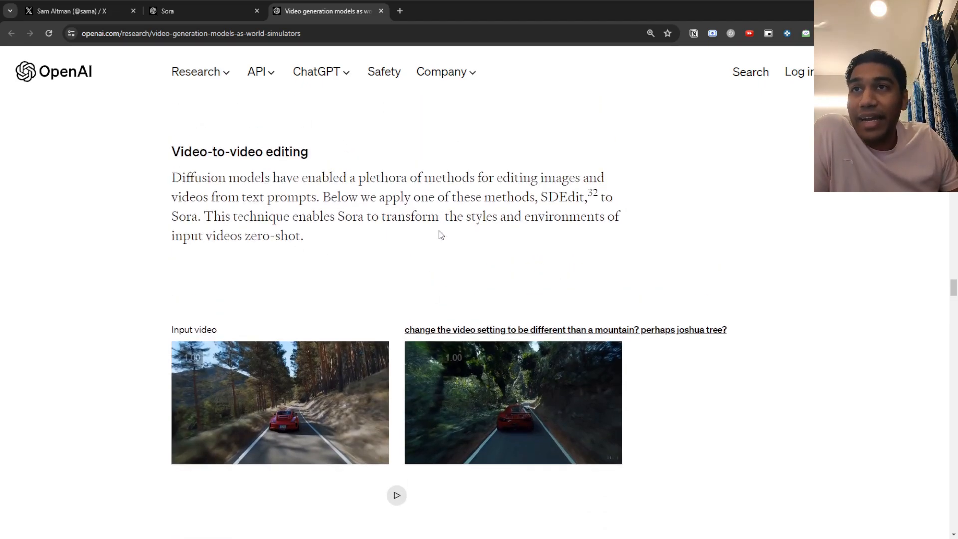
scroll("down", 3)
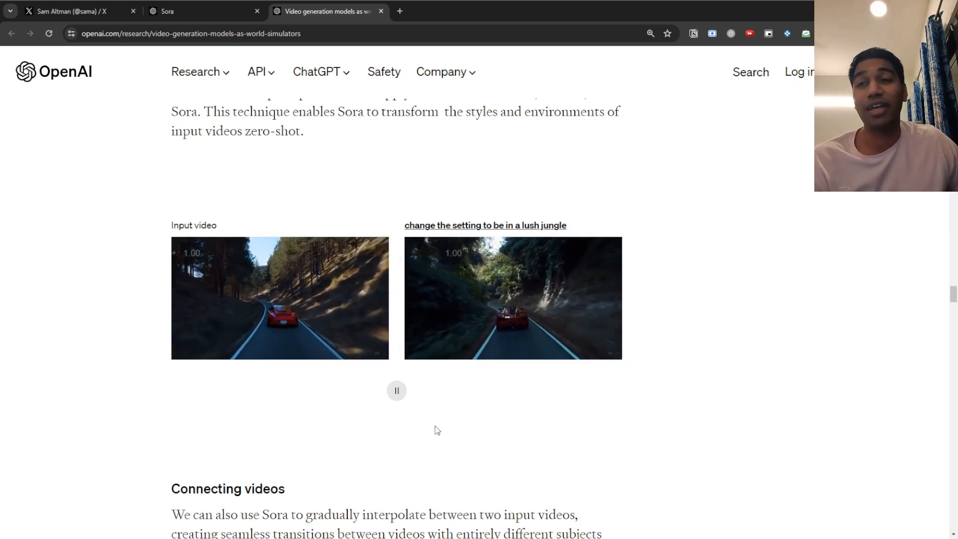
scroll("down", 3)
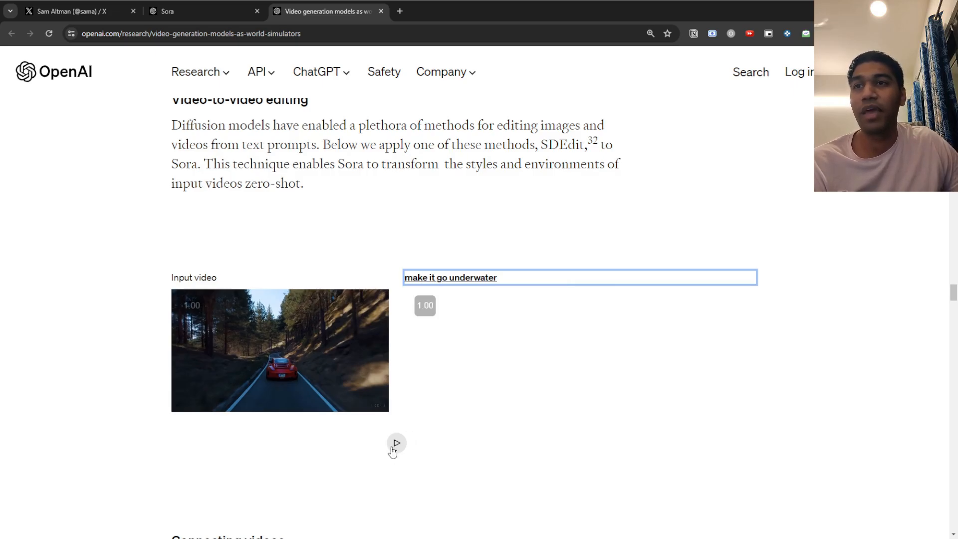
left_click(396, 442)
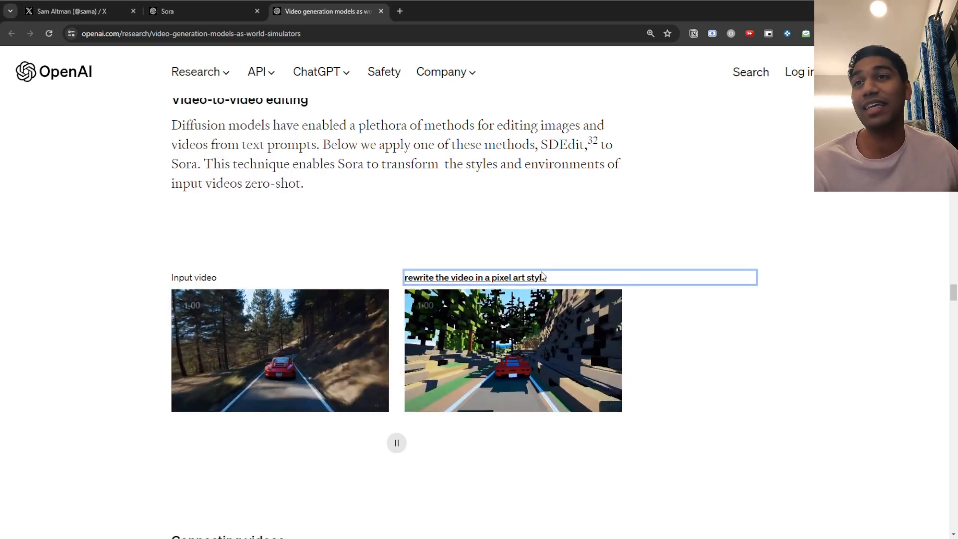
Move through the Connecting videos grid and play the interpolated coastline video
scroll("down", 3)
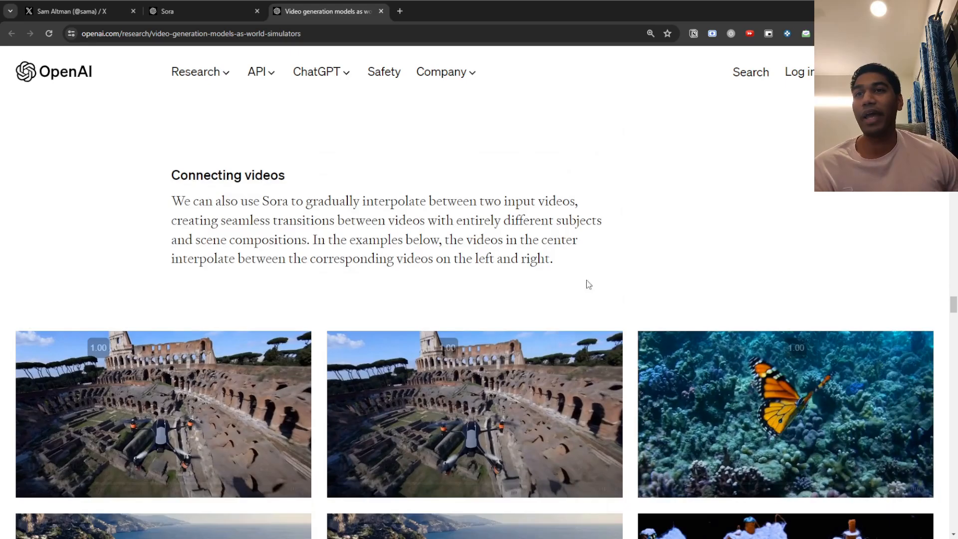
scroll("down", 3)
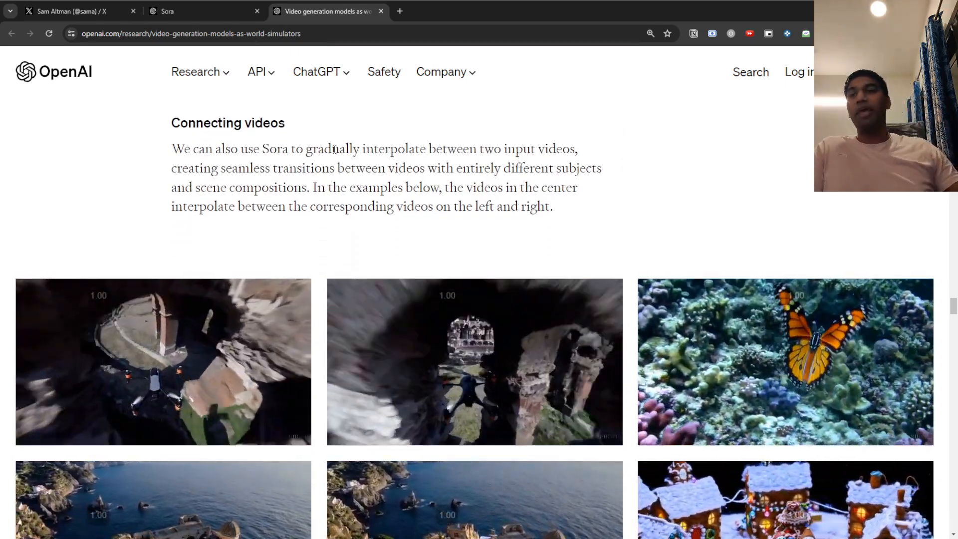
scroll("down", 3)
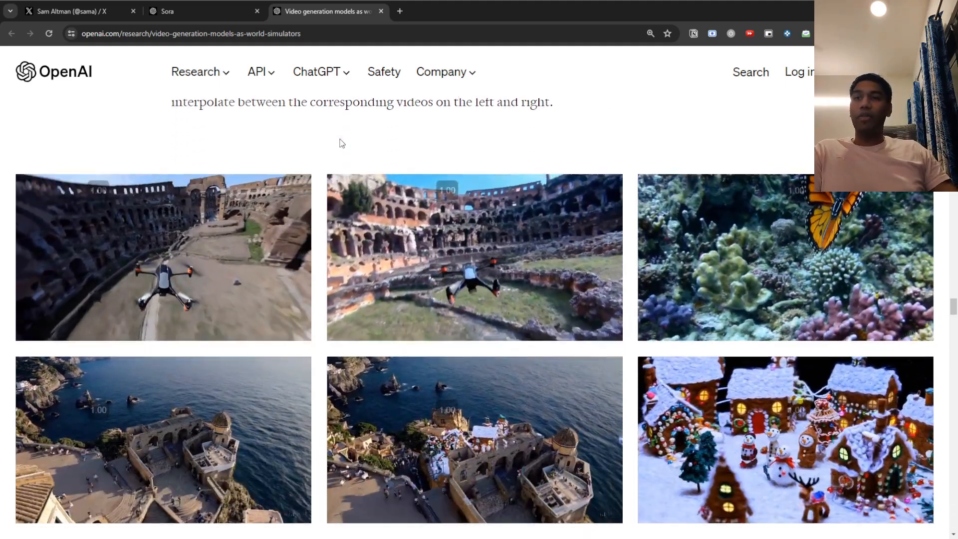
scroll("down", 3)
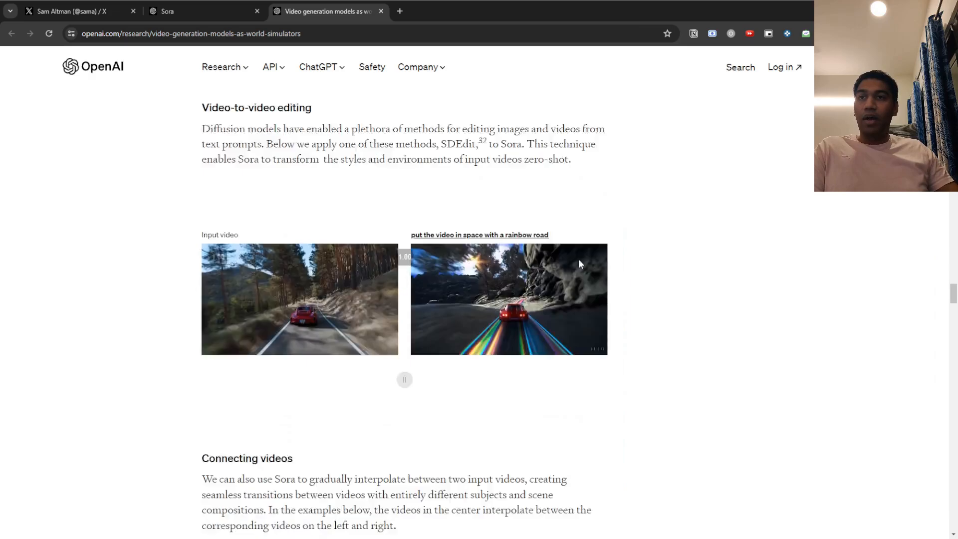
scroll("down", 3)
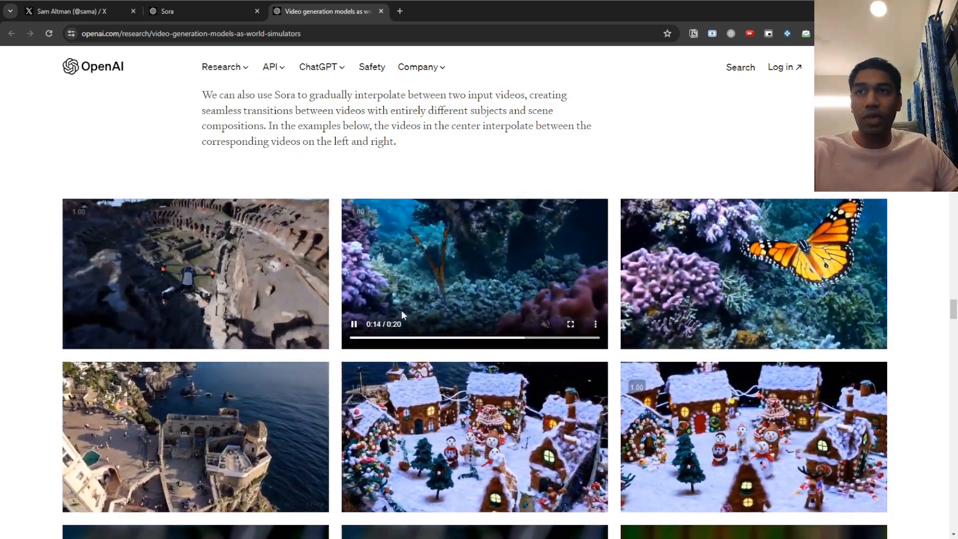
scroll("down", 3)
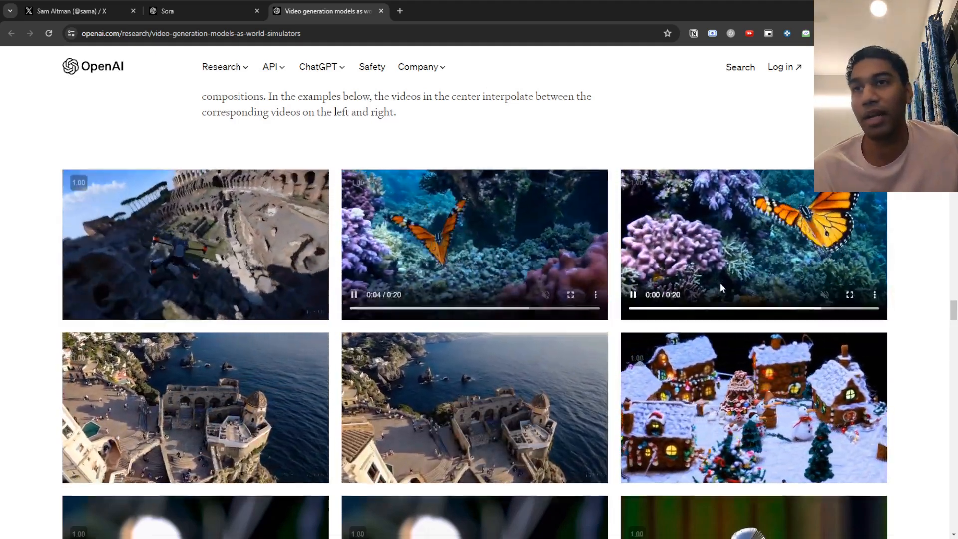
scroll("down", 3)
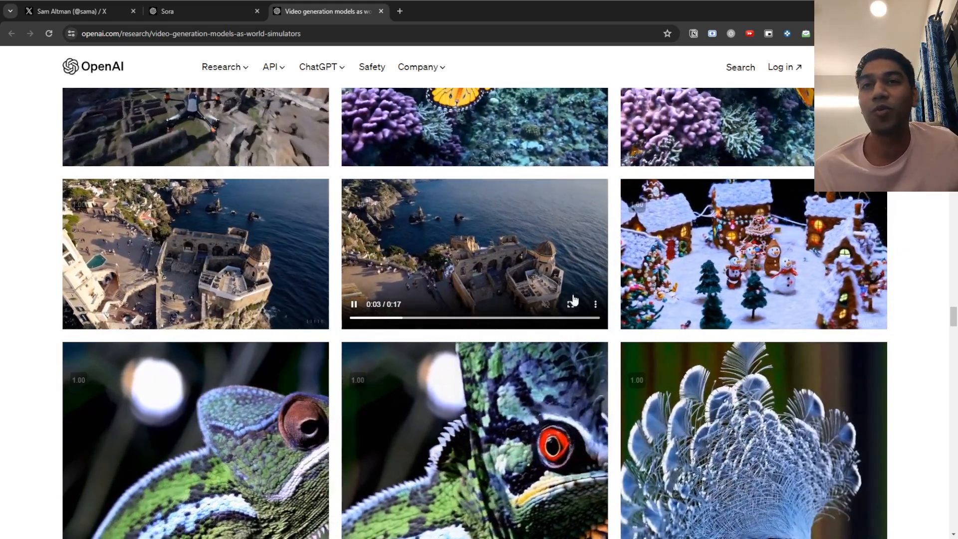
left_click(573, 303)
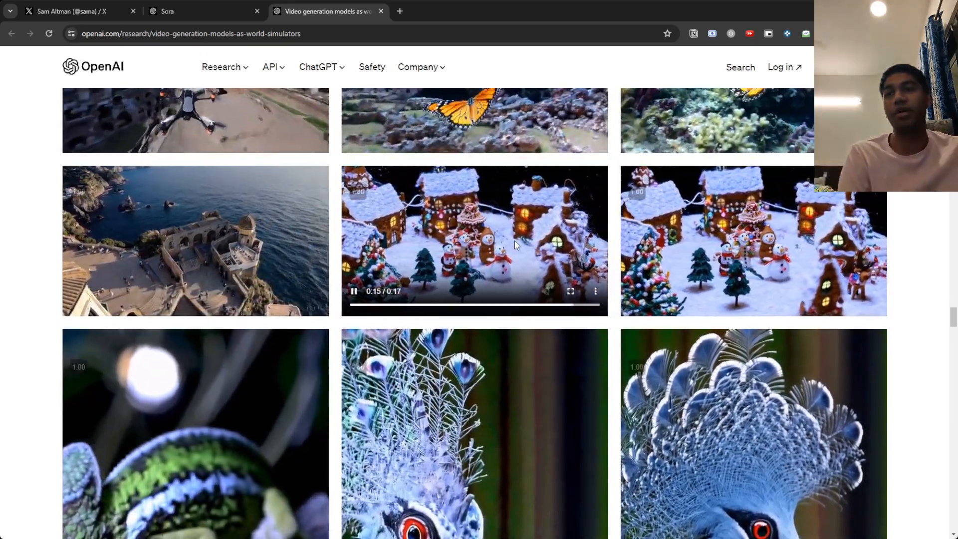
Continue down to the Image generation capabilities section with its sample images
scroll("down", 3)
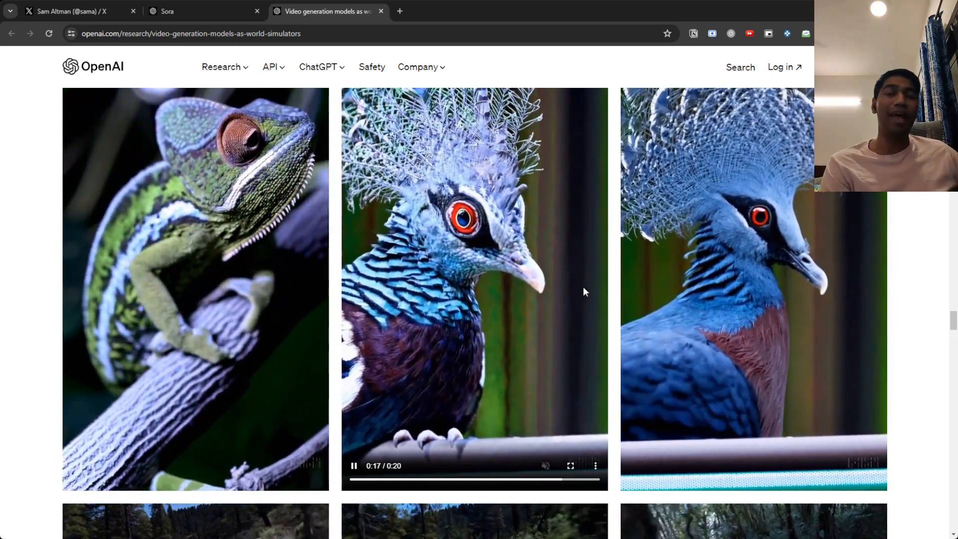
scroll("down", 3)
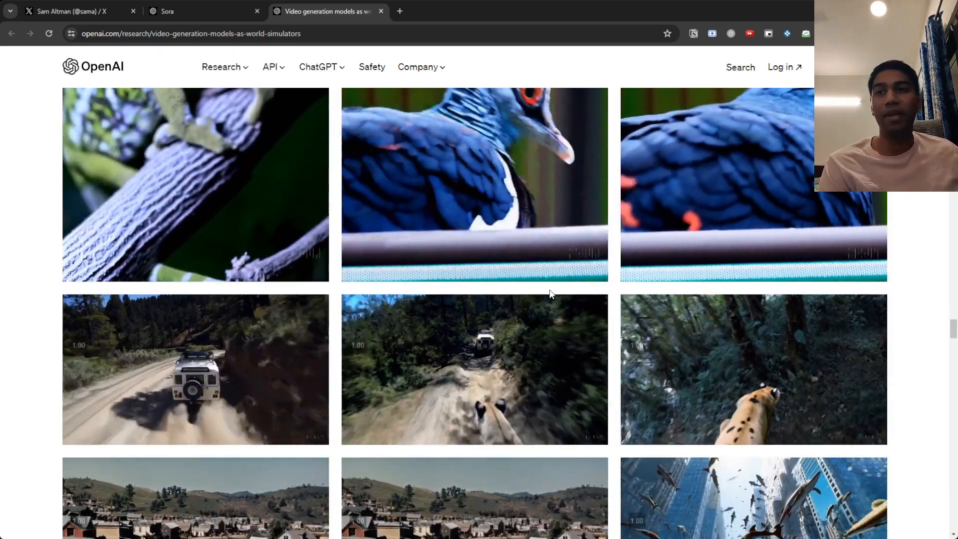
scroll("down", 3)
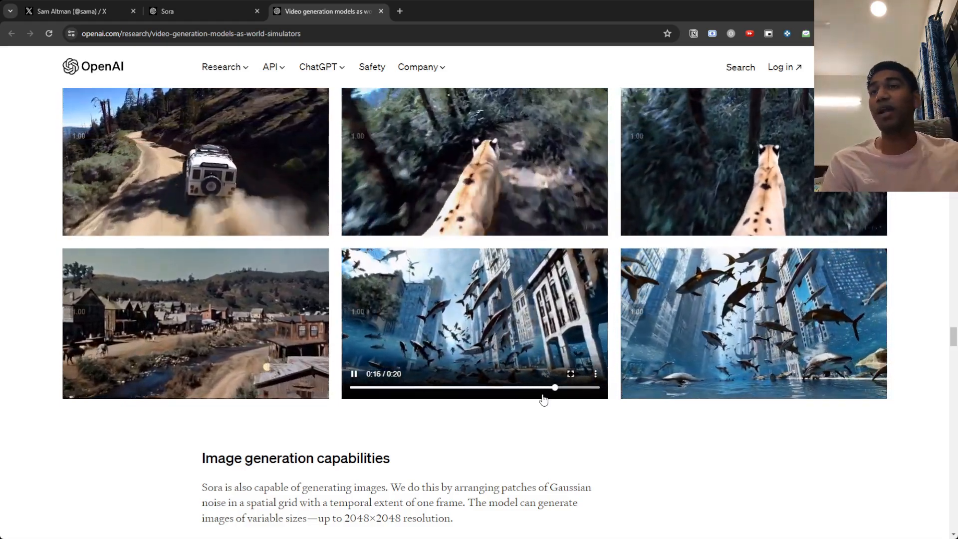
scroll("down", 3)
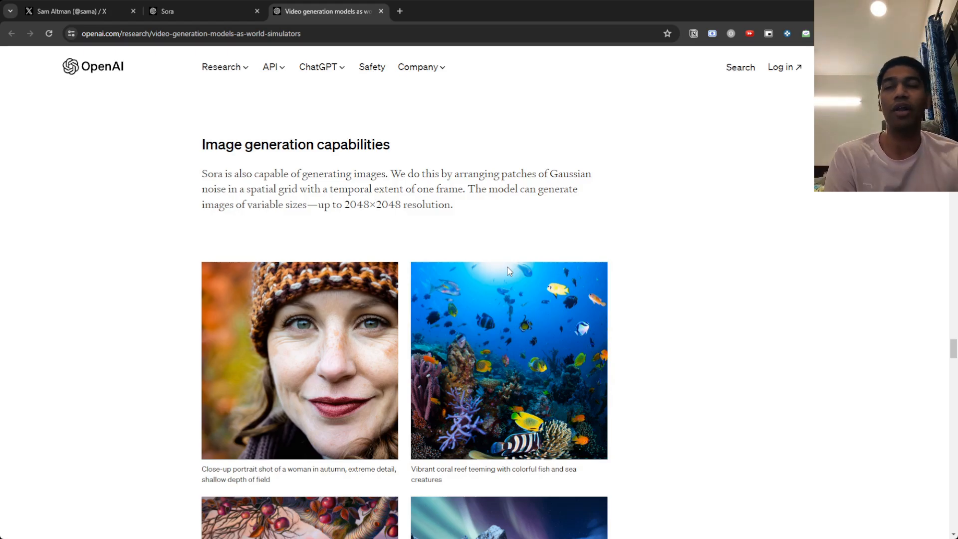
Move past the image generation gallery to the long-range coherence and object permanence paragraph
scroll("down", 3)
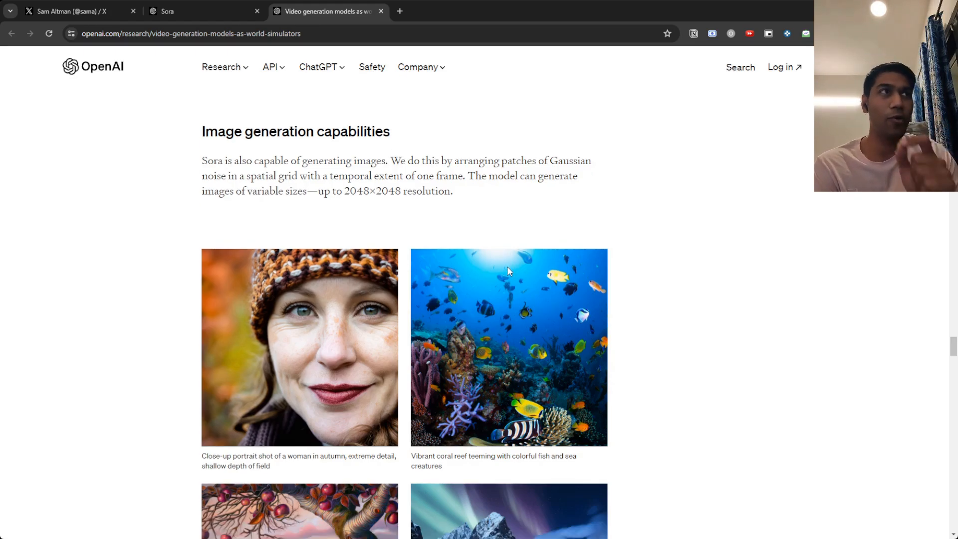
mouse_move(536, 211)
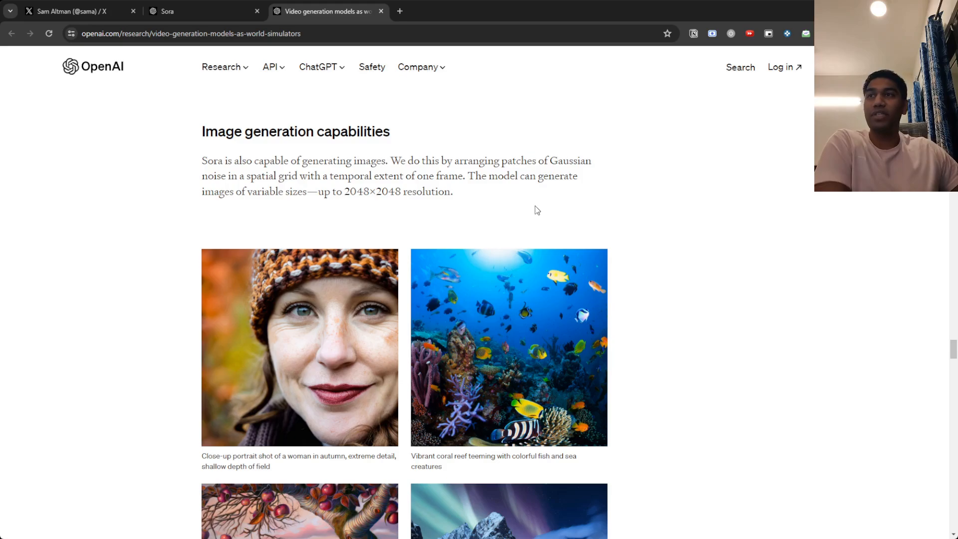
mouse_move(459, 201)
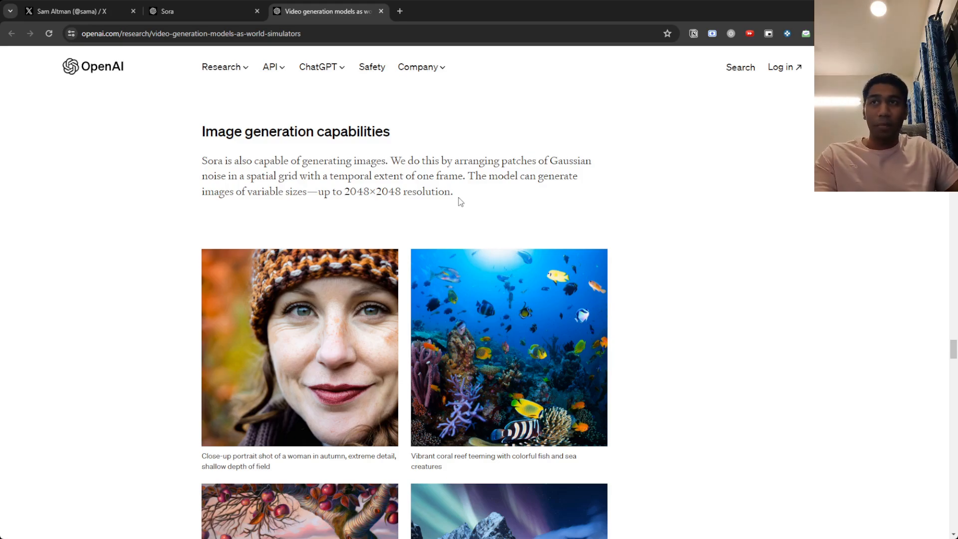
scroll("down", 3)
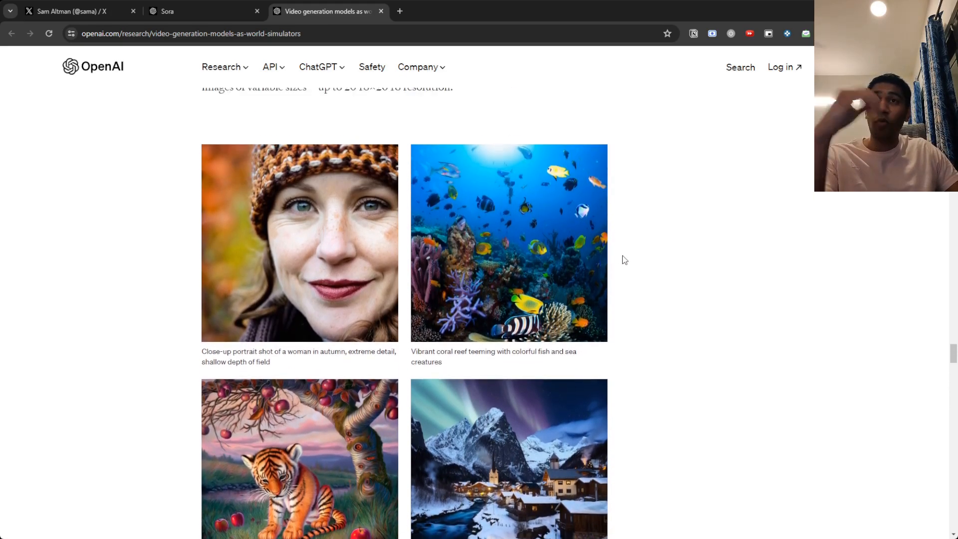
mouse_move(623, 226)
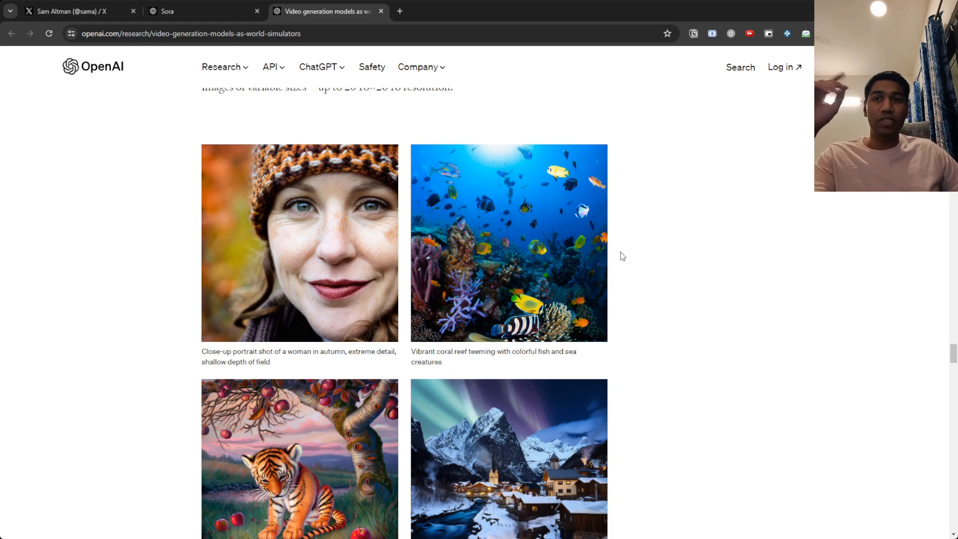
scroll("down", 3)
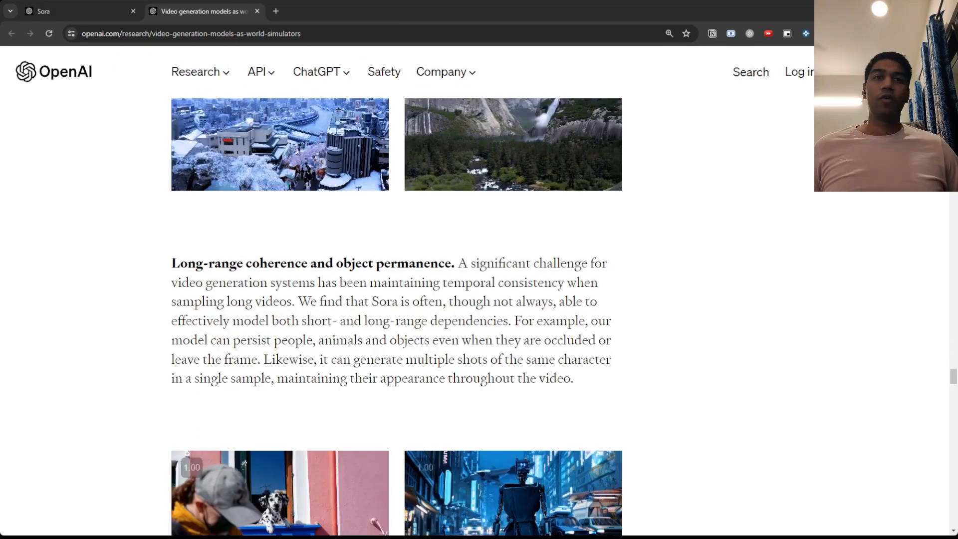
Play the 3D consistency city example clips above the long-range coherence paragraph
scroll("down", 3)
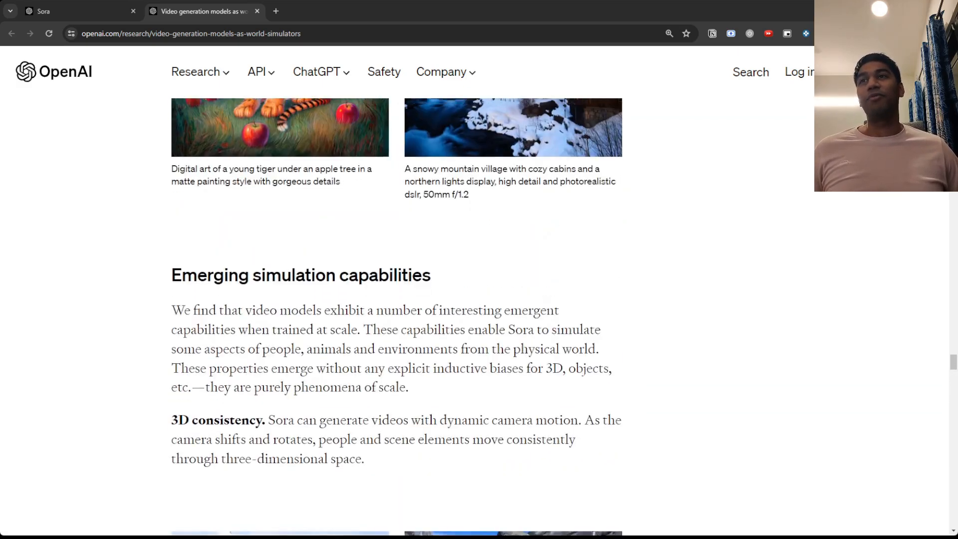
scroll("down", 3)
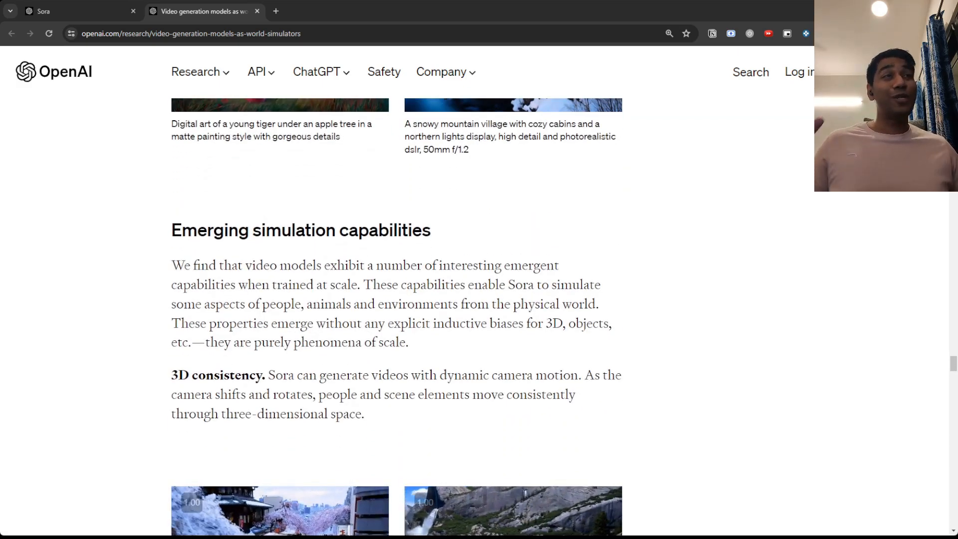
scroll("down", 3)
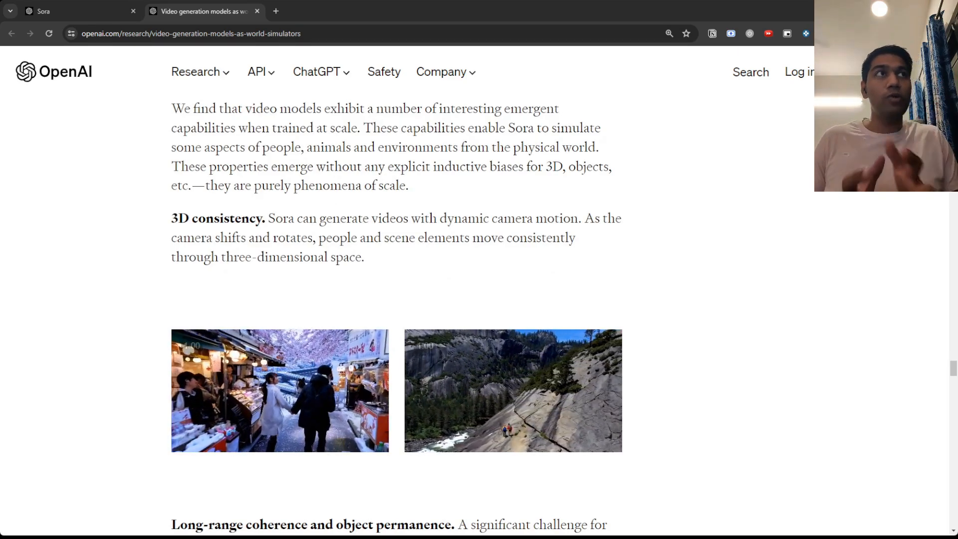
left_click(279, 391)
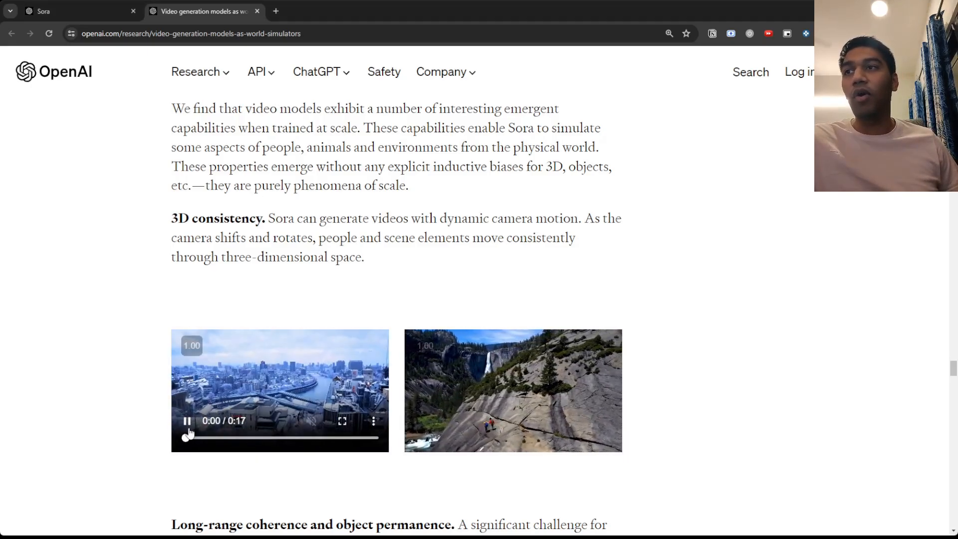
scroll("down", 3)
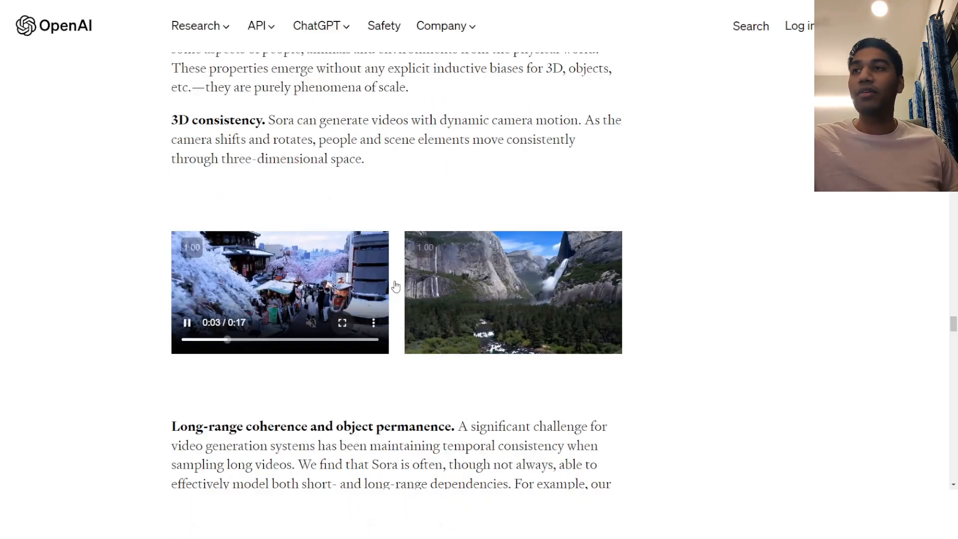
left_click(341, 323)
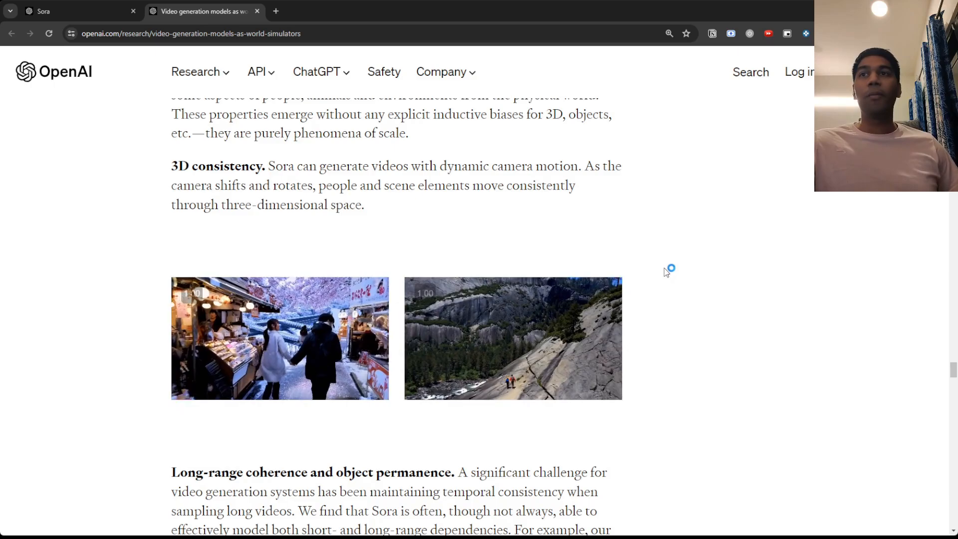
scroll("down", 3)
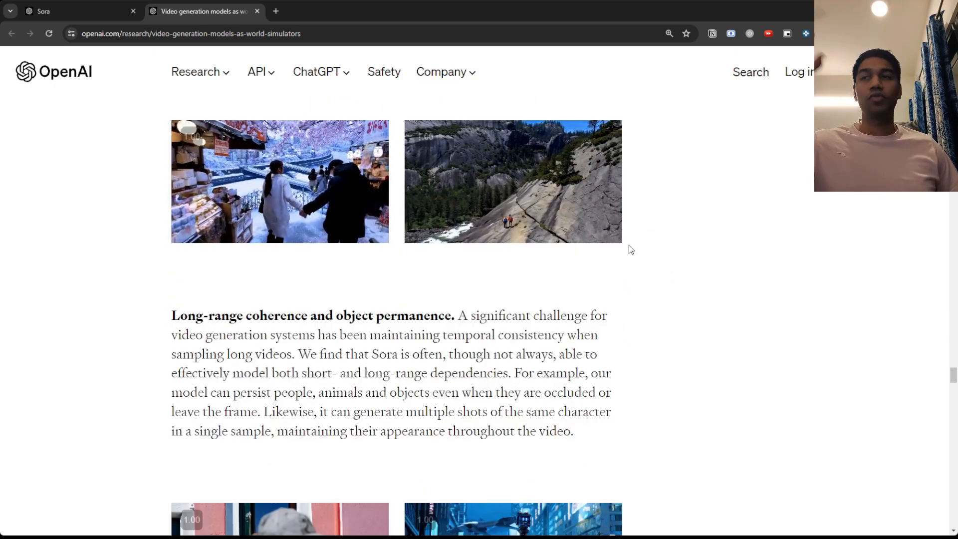
Move past the object permanence videos to the Interacting with the world painter and burger clips
scroll("down", 3)
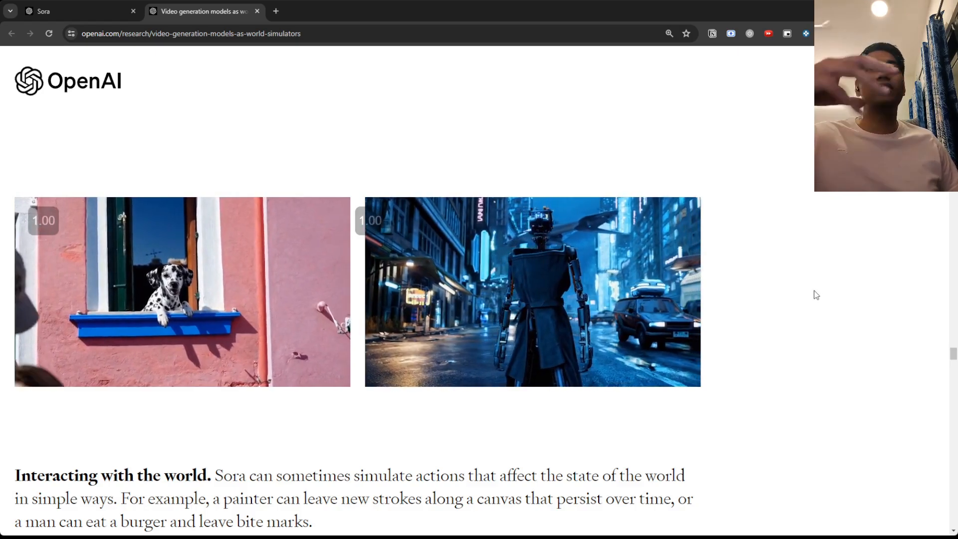
scroll("down", 3)
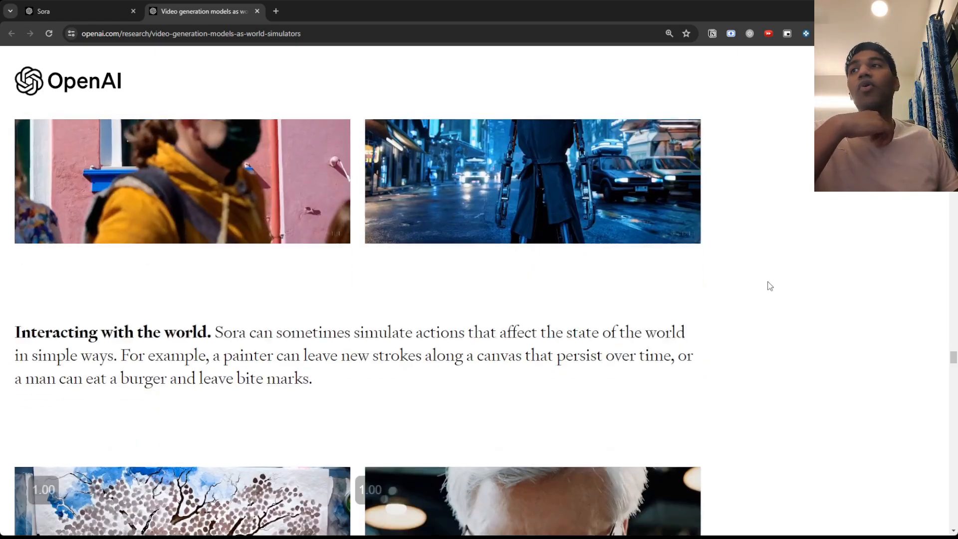
scroll("down", 3)
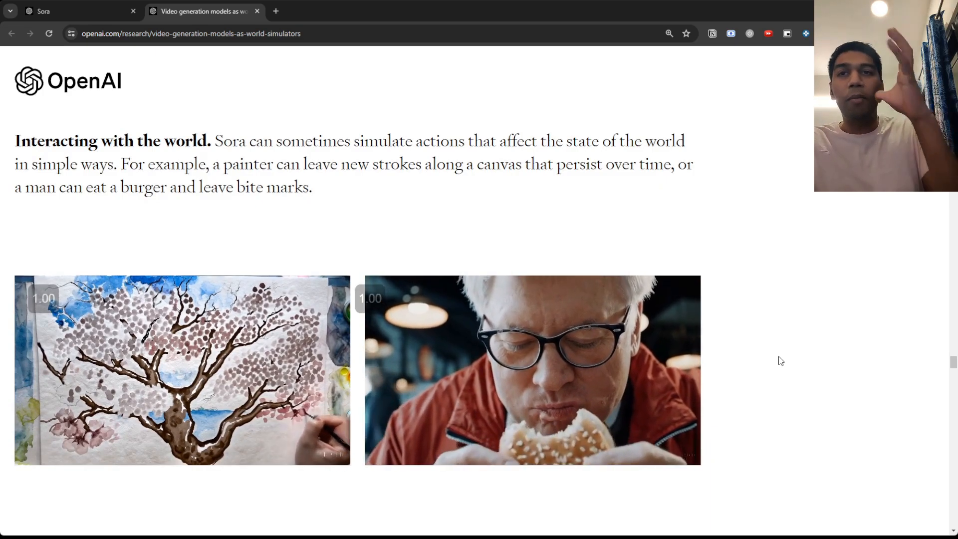
Move through Simulating digital worlds and its Minecraft videos to the tipped glass spilling red liquid
scroll("down", 3)
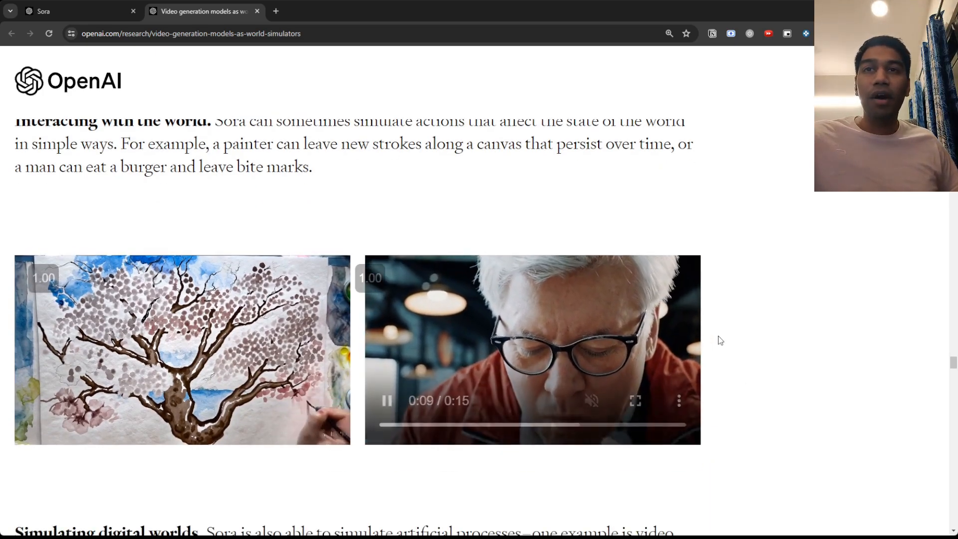
scroll("down", 3)
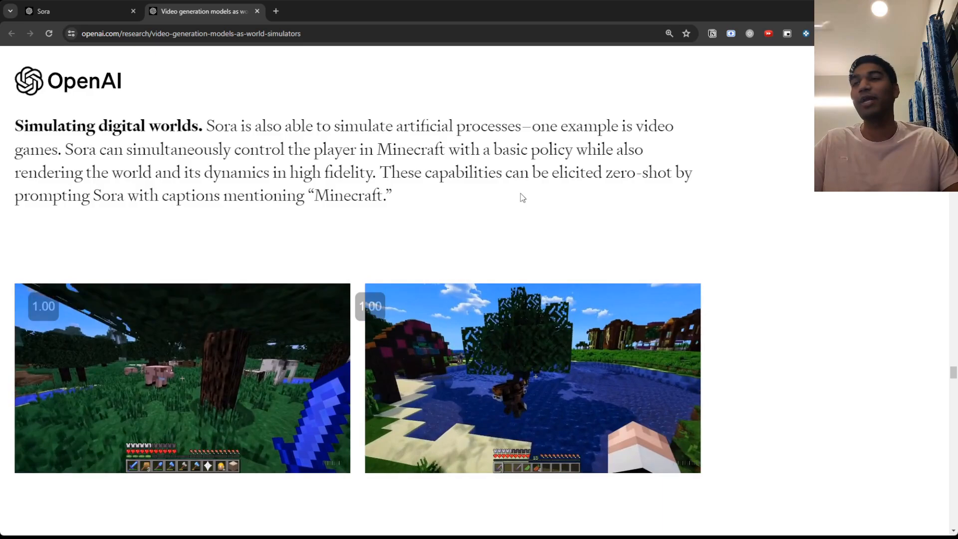
scroll("down", 3)
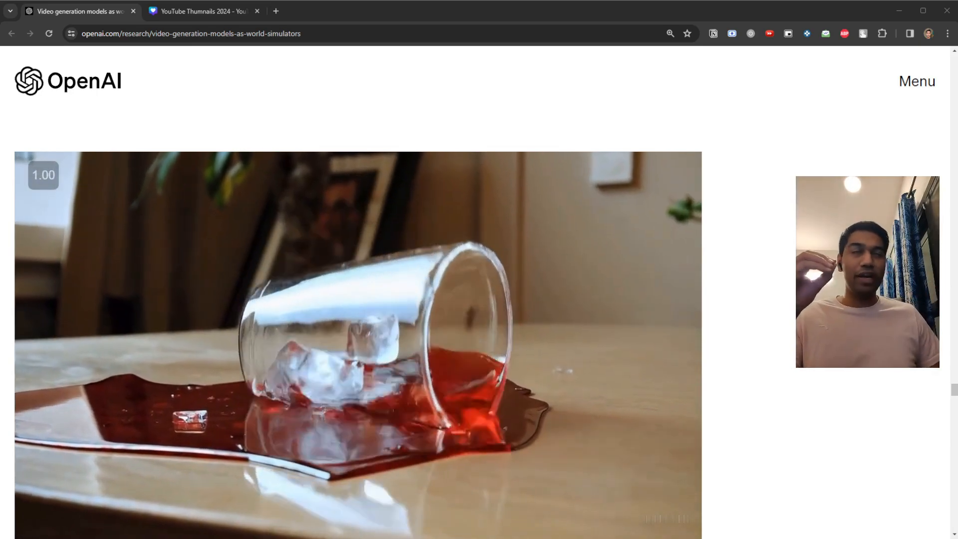
Move past the limitations paragraph and astronaut clip to the report's concluding paragraph on world simulators
scroll("down", 3)
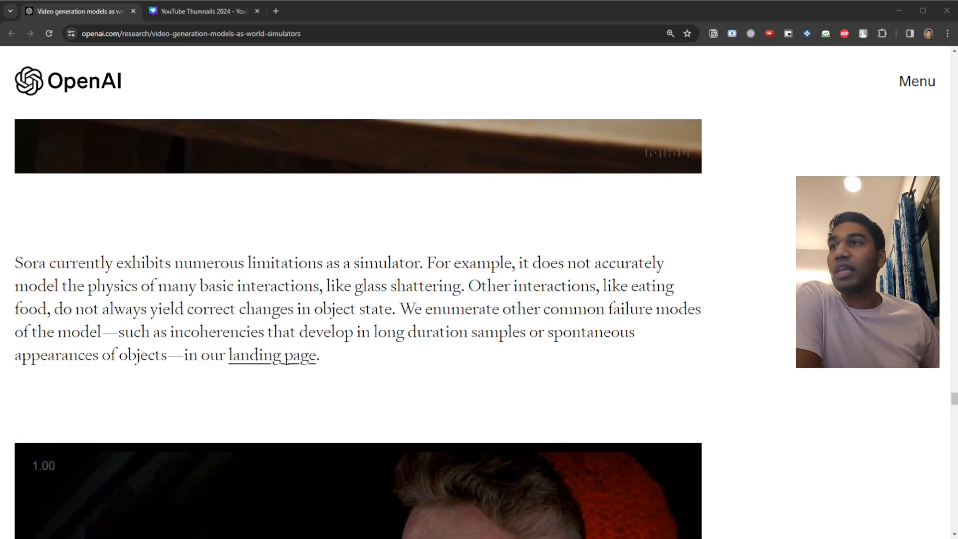
scroll("down", 3)
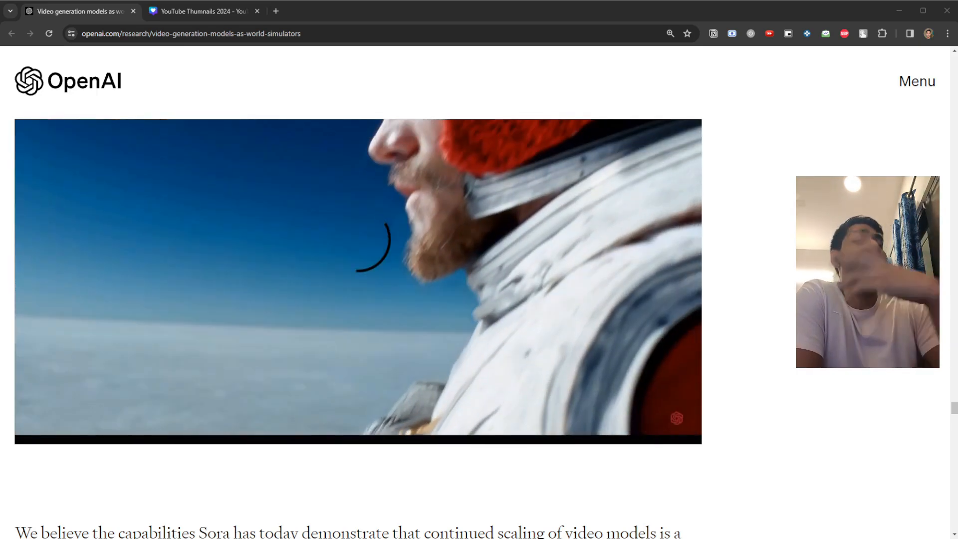
scroll("down", 3)
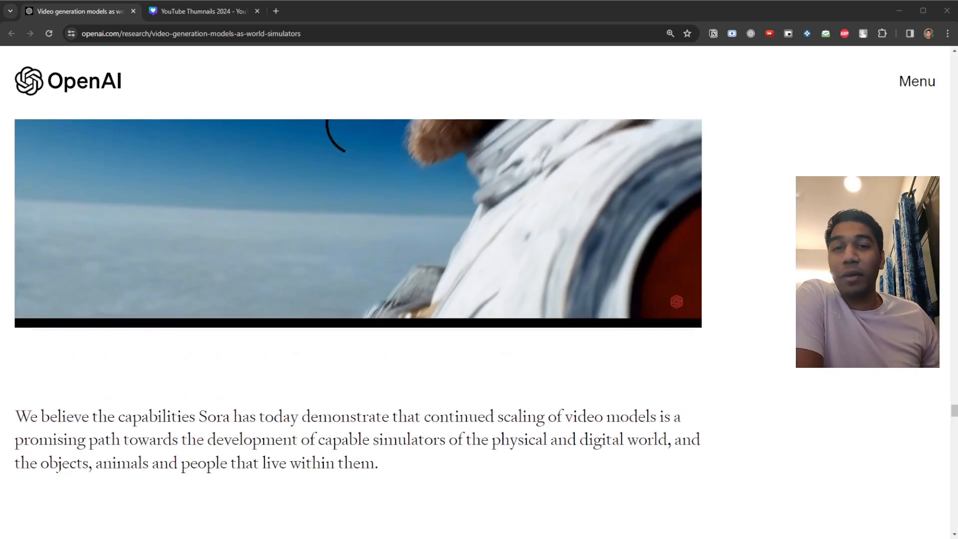